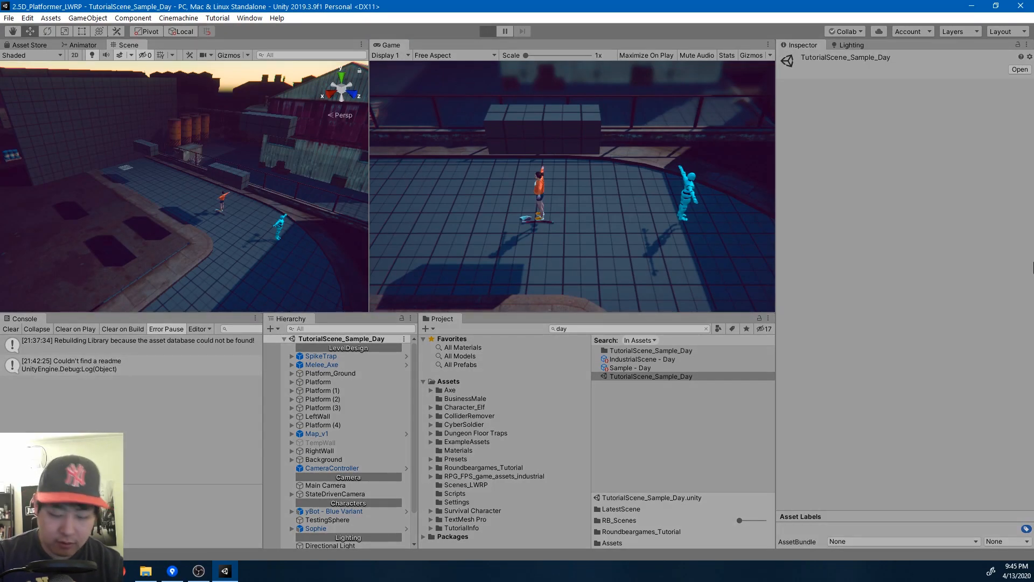
Step: Play-test the scene twice, watching the character collapse as a ragdoll, stopping each run
{"action": "left_click", "coordinate": [487, 32]}
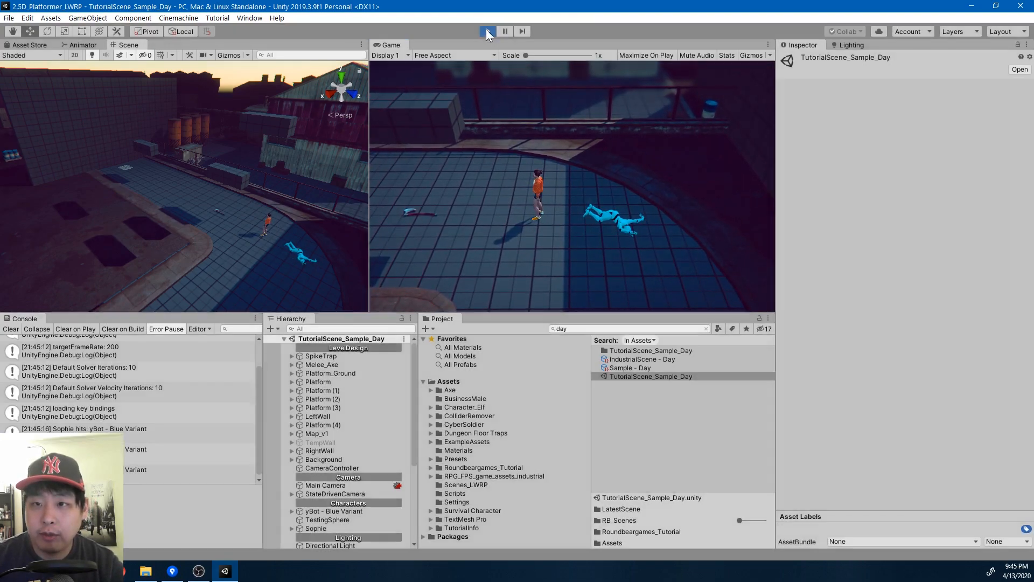
{"action": "left_click", "coordinate": [488, 32]}
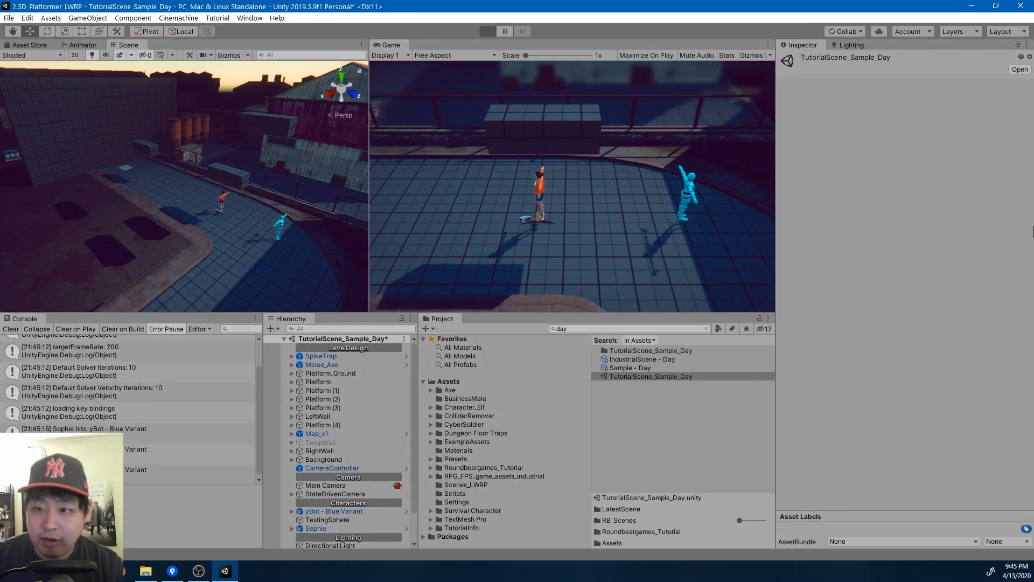
{"action": "left_click", "coordinate": [487, 31]}
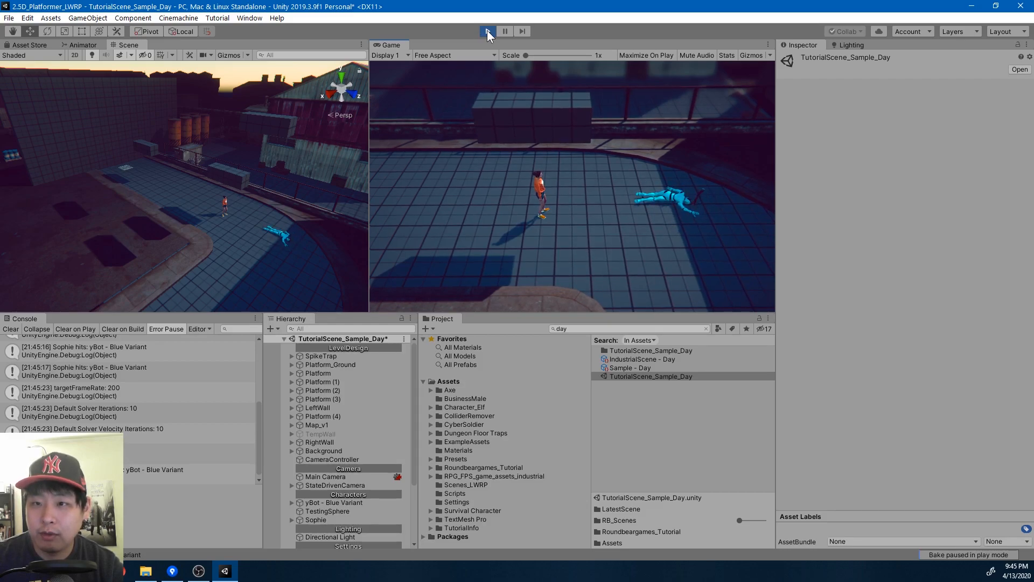
{"action": "left_click", "coordinate": [487, 31]}
{"action": "type", "text": "ragdoll"}
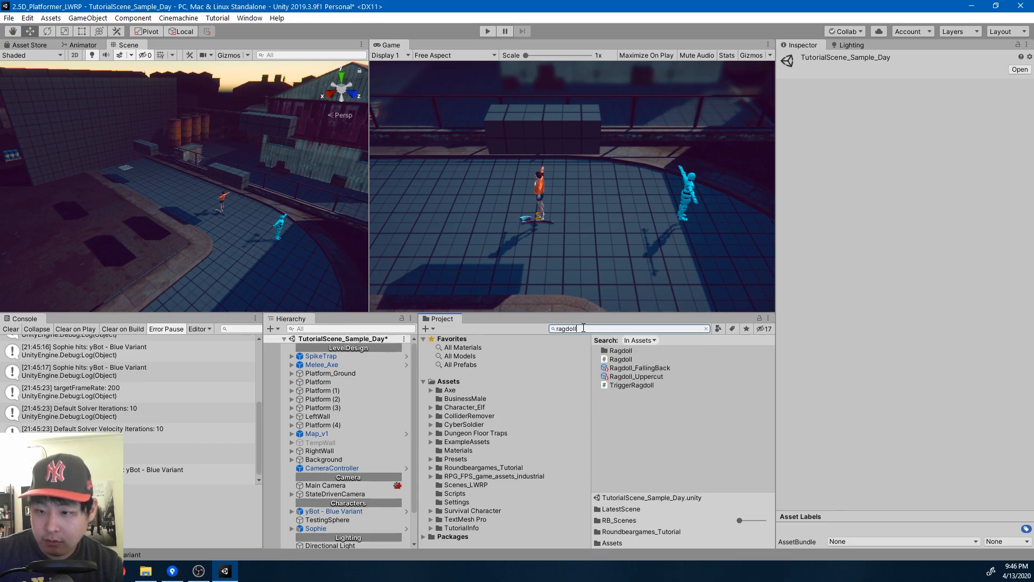
Step: Open the Ragdoll script from the Project results in Visual Studio
{"action": "double_click", "coordinate": [620, 358]}
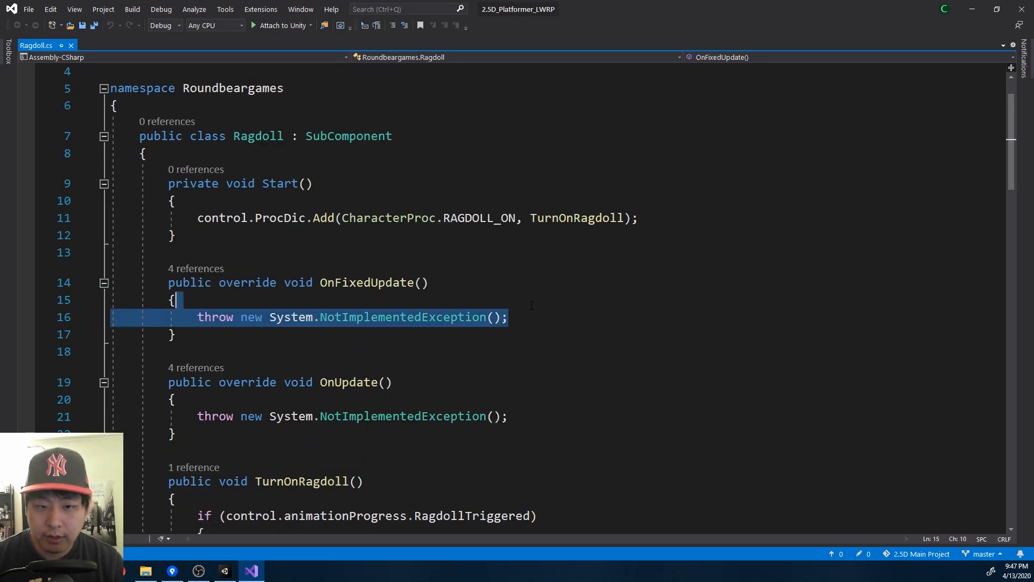
Step: Remove the OnFixedUpdate exception and strip TurnOnRagdoll to only set RagdollTriggered true
{"action": "key", "text": "Delete"}
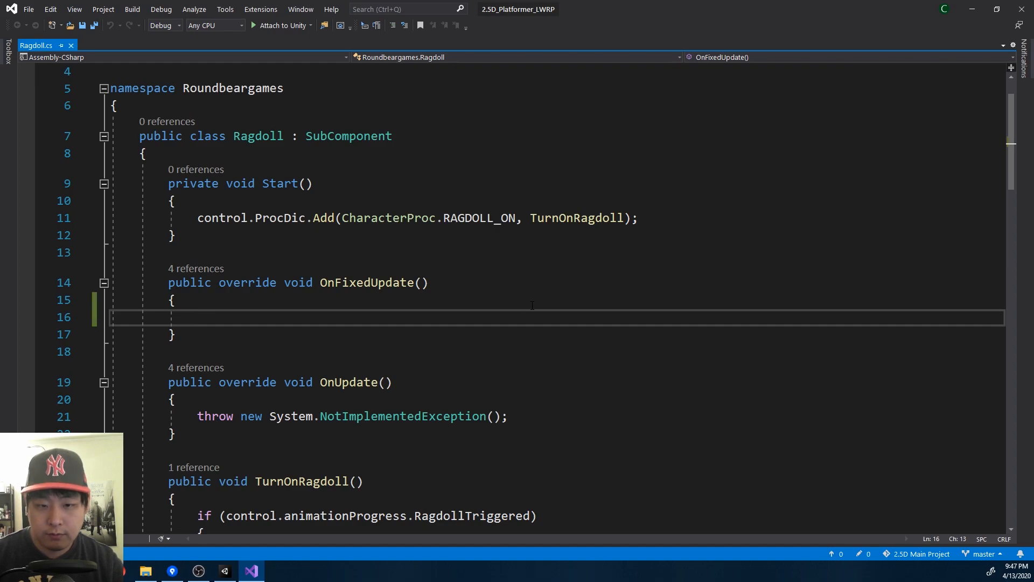
{"action": "scroll", "scroll_direction": "down", "scroll_amount": 3}
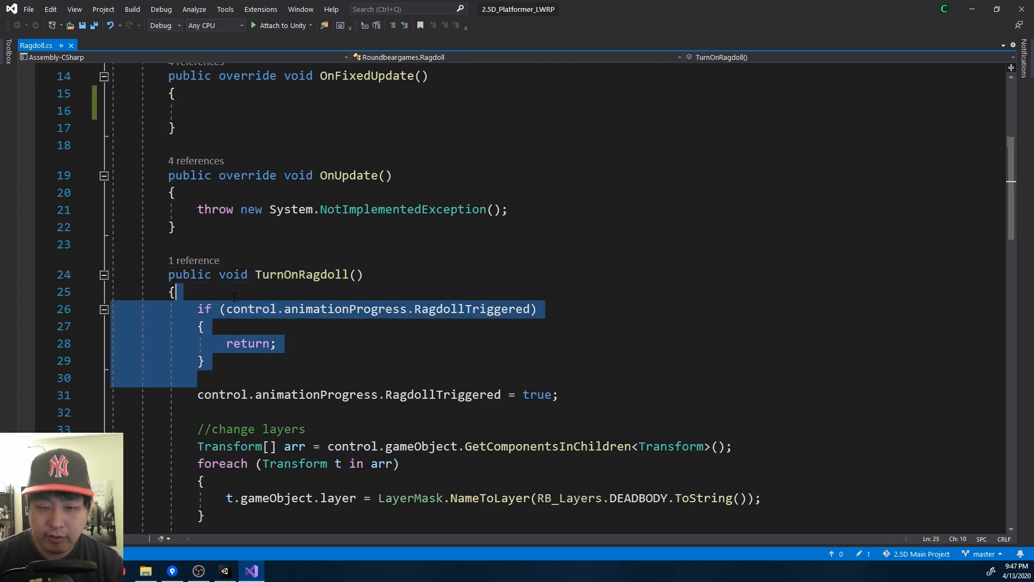
{"action": "key", "text": "Delete"}
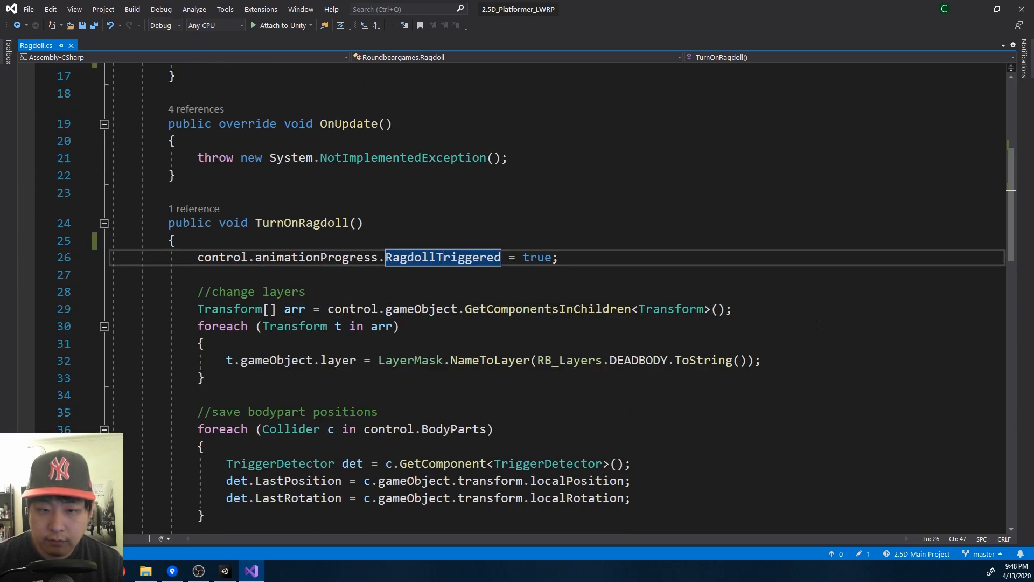
{"action": "scroll", "scroll_direction": "down", "scroll_amount": 3}
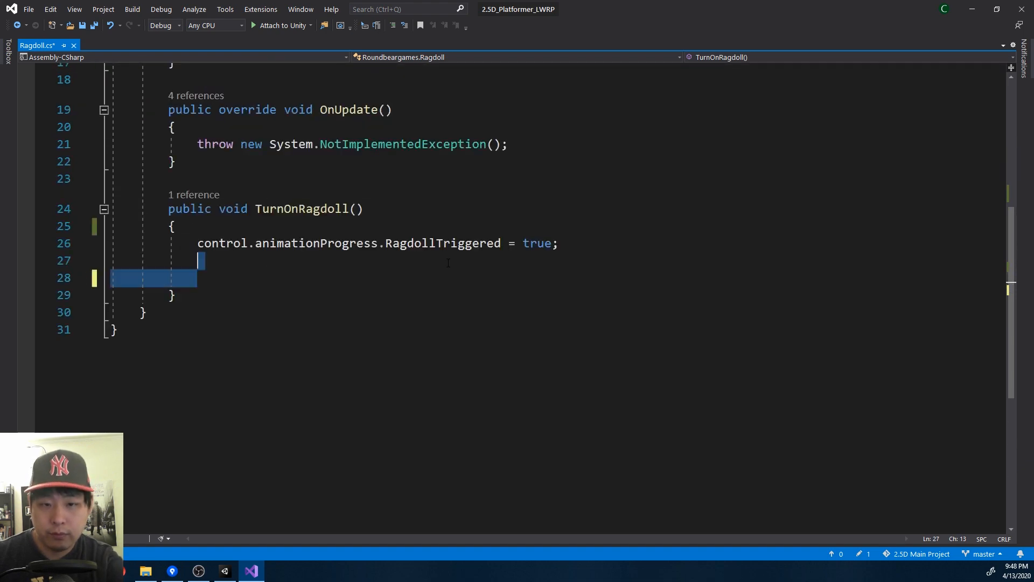
{"action": "key", "text": "Delete"}
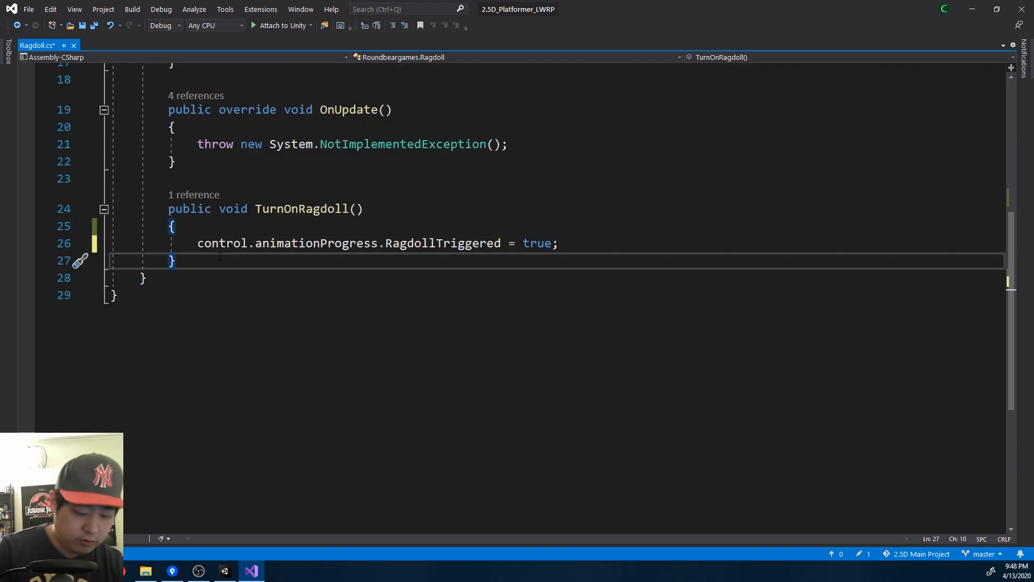
Step: Add a void ProcRagdoll() method that resets control.animationProgress.RagdollTriggered to false
{"action": "type", "text": "void Proc"}
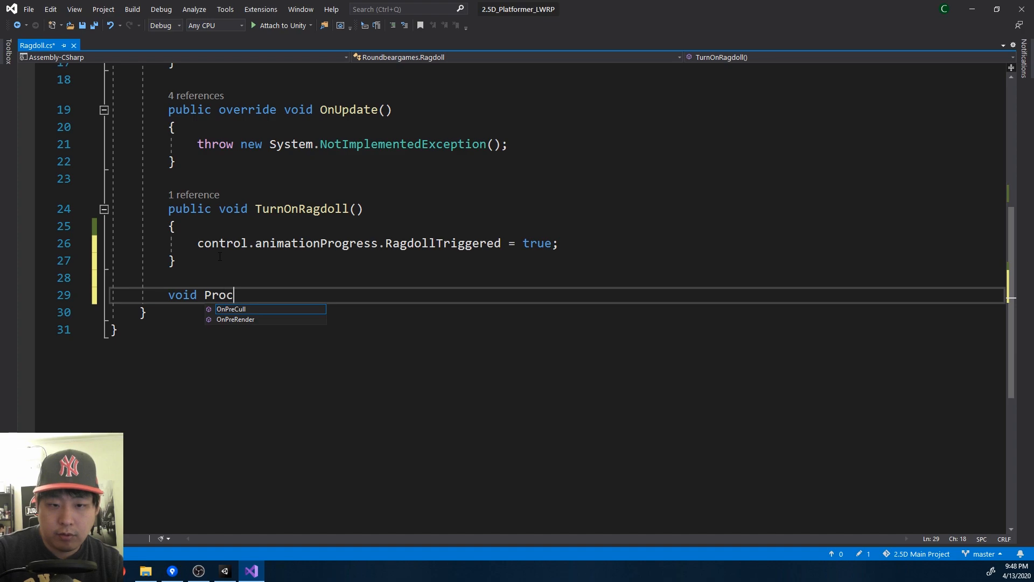
{"action": "type", "text": "Ragdoll()"}
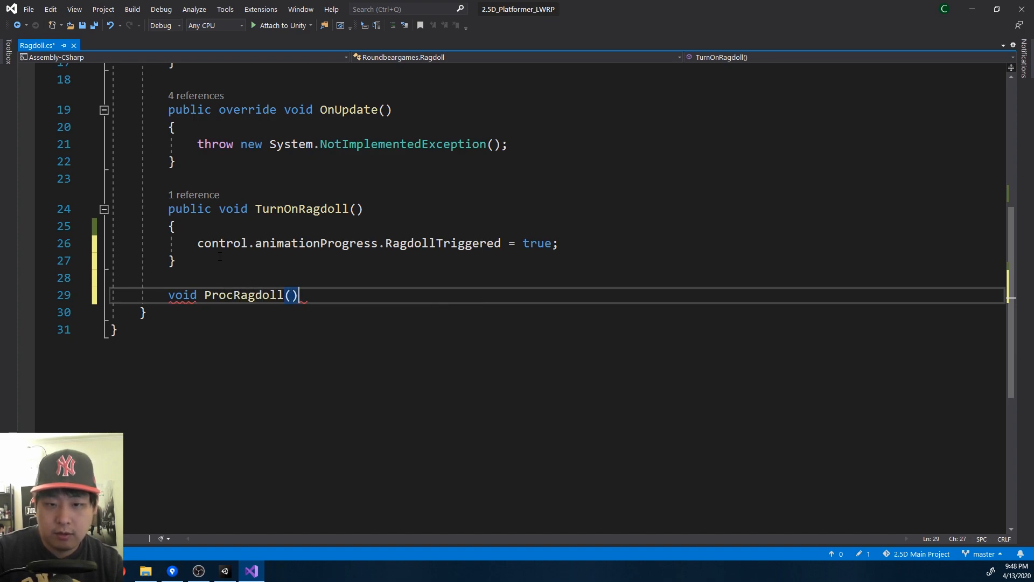
{"action": "scroll", "scroll_direction": "down", "scroll_amount": 3}
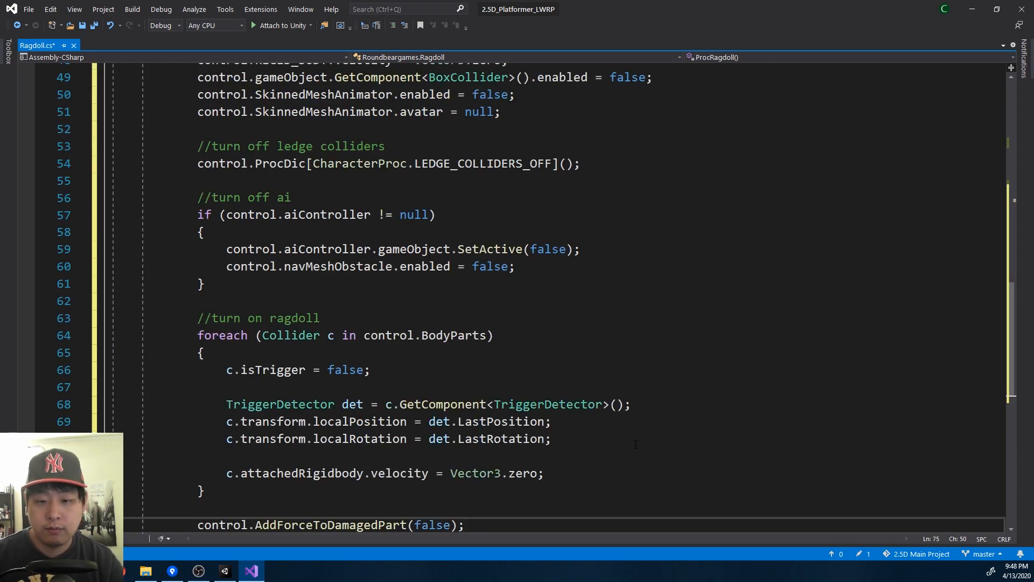
{"action": "scroll", "scroll_direction": "up", "scroll_amount": 3}
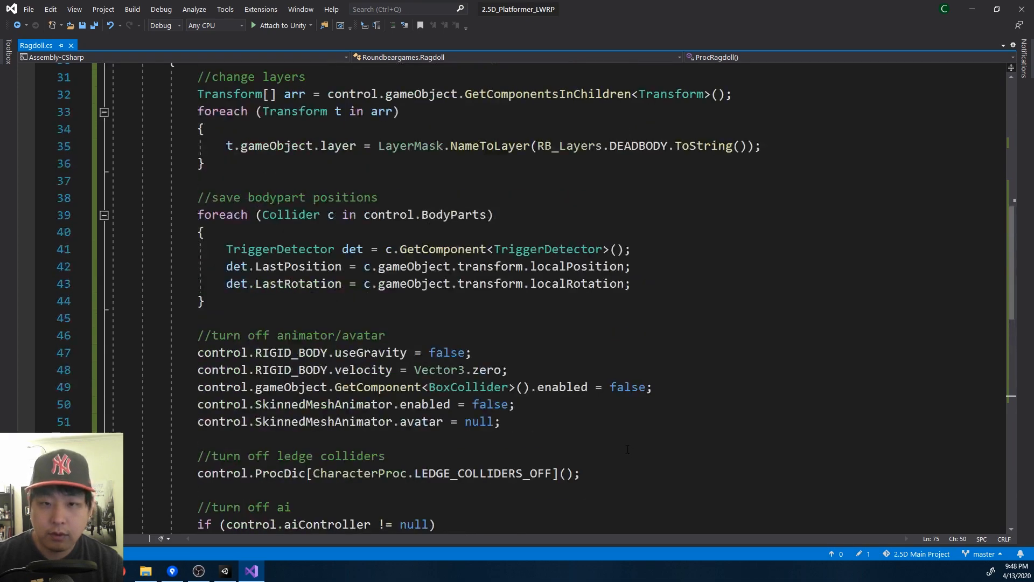
{"action": "scroll", "scroll_direction": "up", "scroll_amount": 3}
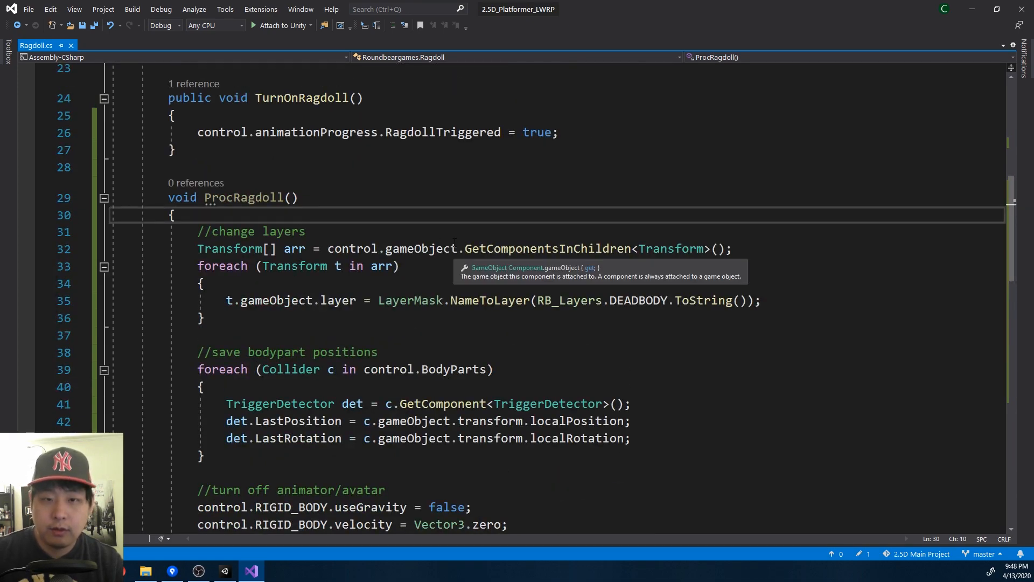
{"action": "type", "text": "control."}
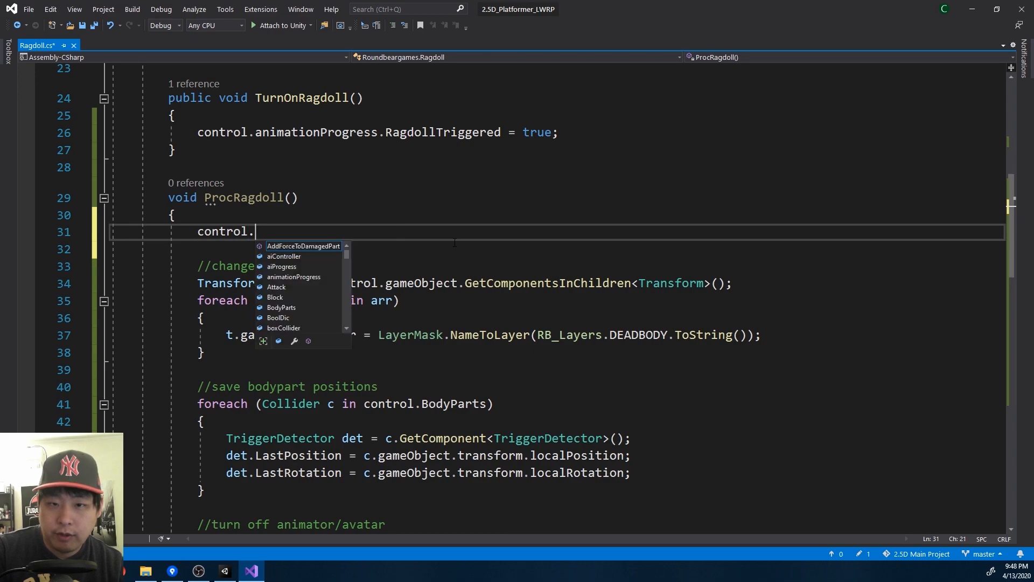
{"action": "type", "text": "animationProgress.RagdollTriggered = false;"}
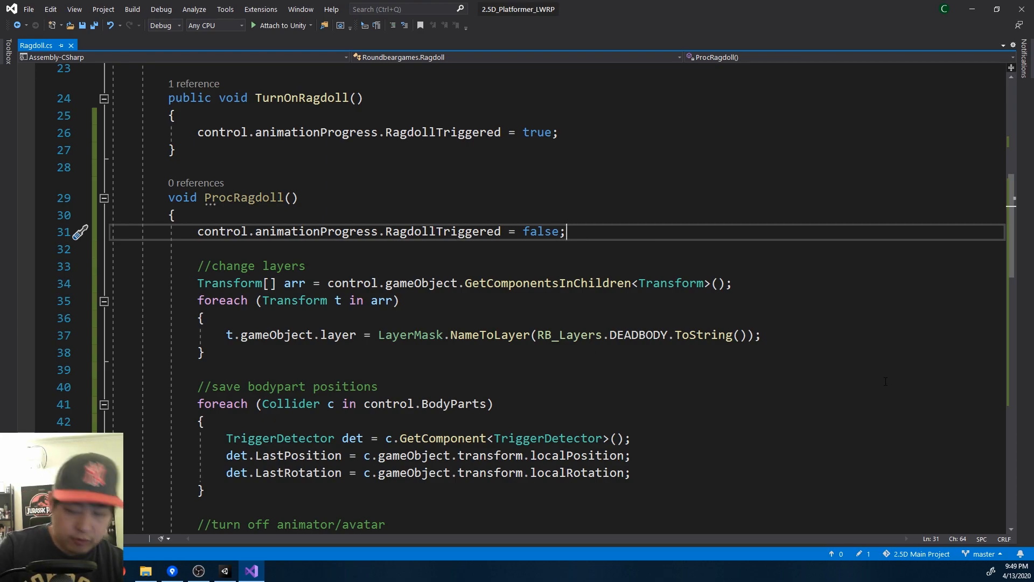
Step: Return early from ProcRagdoll when the avatar is null
{"action": "type", "text": "if (control.SkinnedMeshAnimator"}
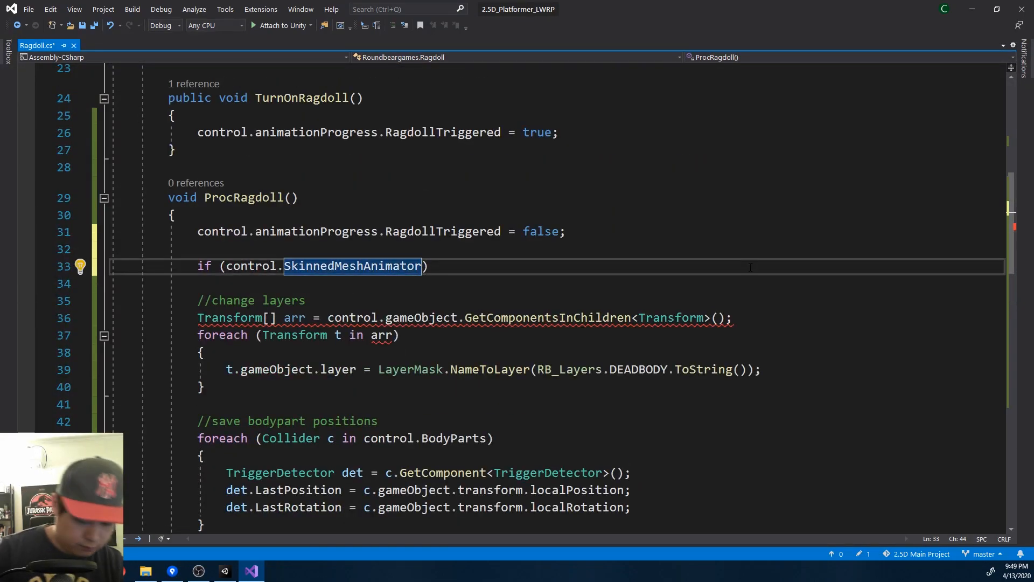
{"action": "type", "text": ".avatar =="}
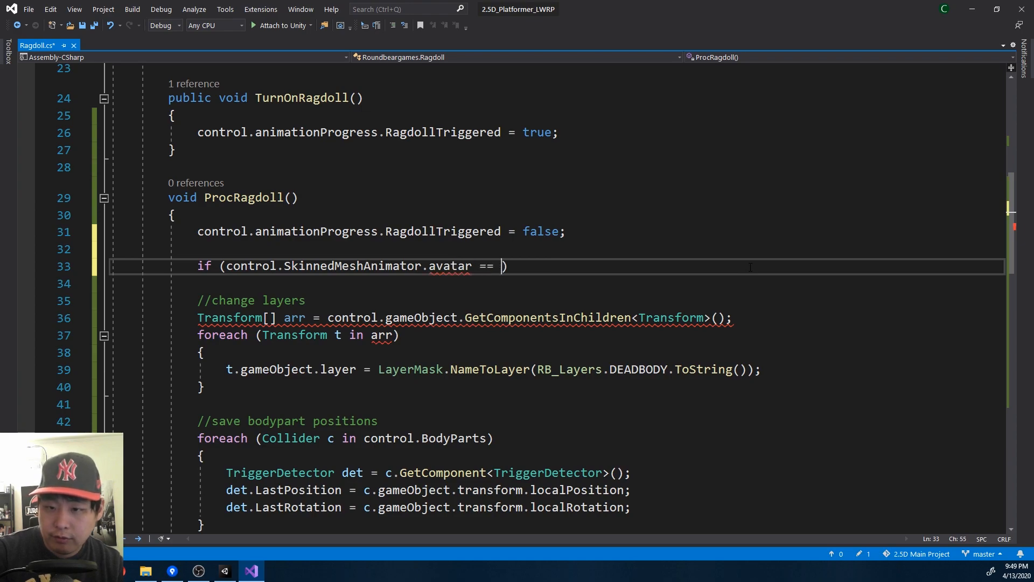
{"action": "type", "text": "null)"}
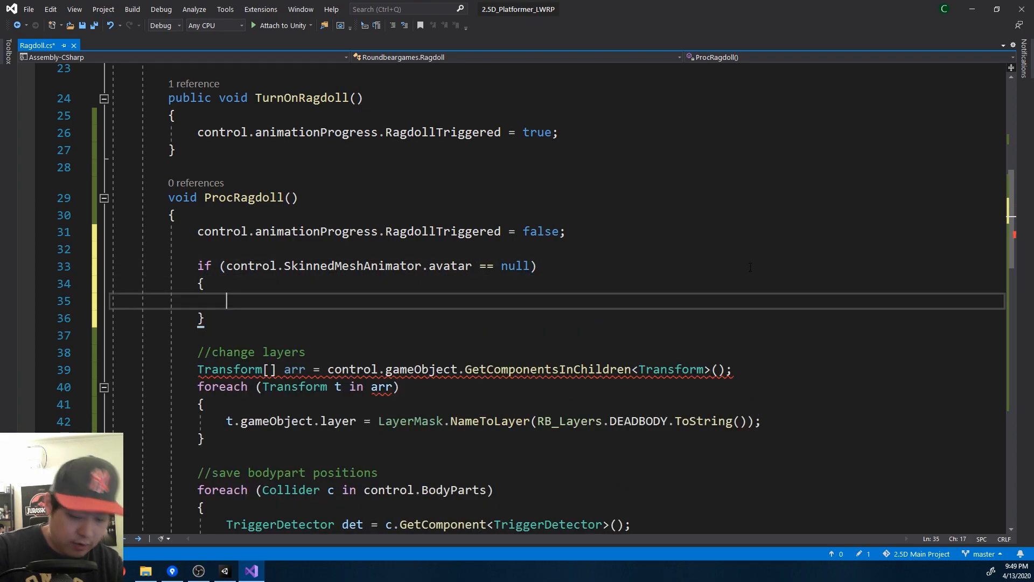
{"action": "type", "text": "return;"}
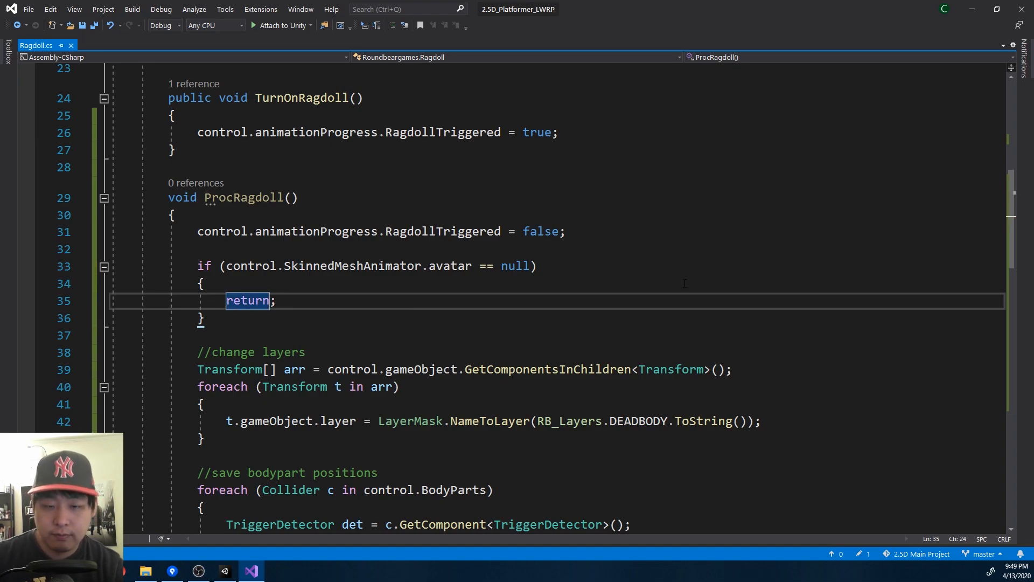
Step: In OnFixedUpdate, call ProcRagdoll() whenever control.animationProgress.RagdollTriggered is set
{"action": "scroll", "scroll_direction": "up", "scroll_amount": 3}
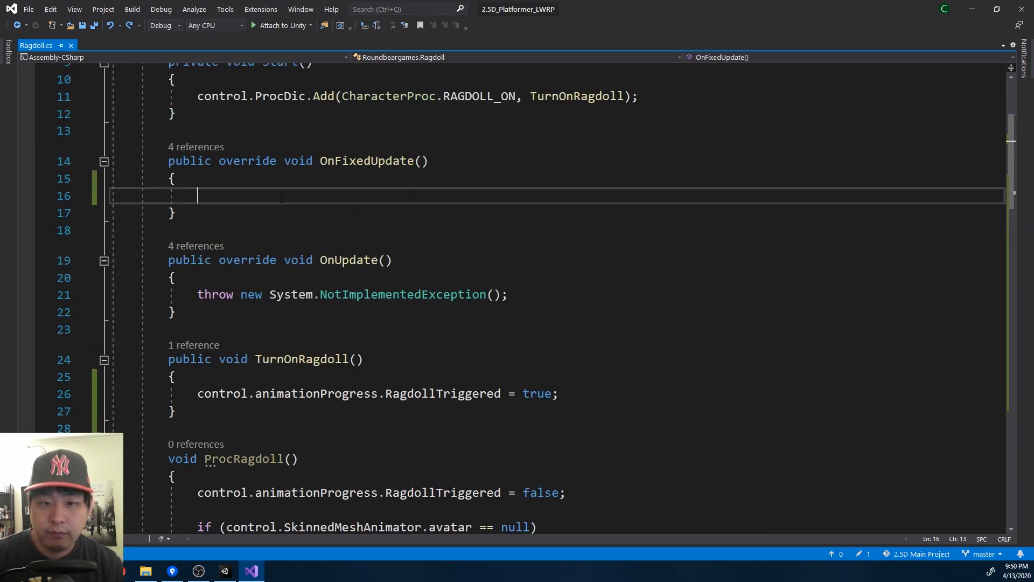
{"action": "type", "text": "if (control"}
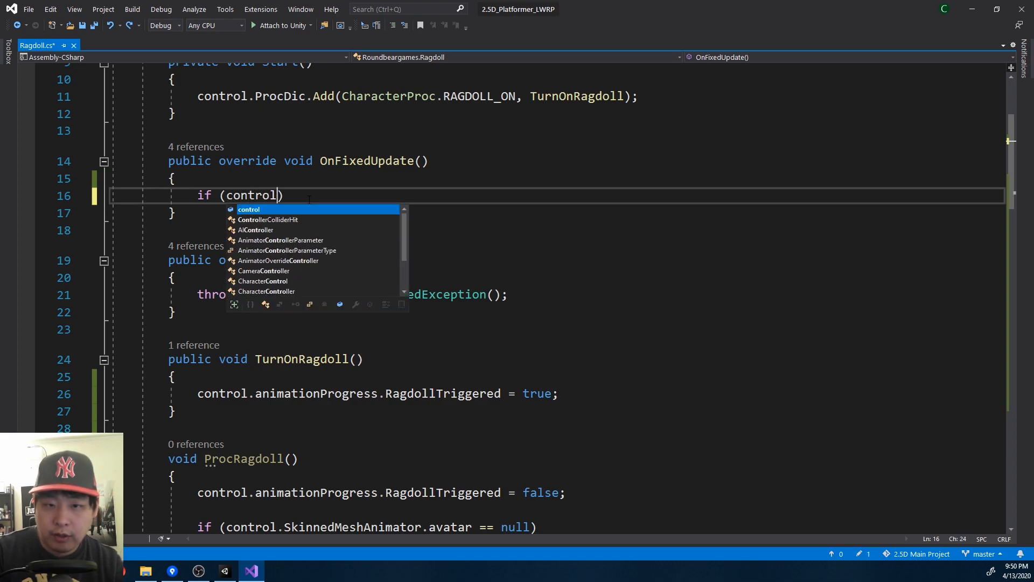
{"action": "type", "text": ".animationProgress.RagdollTriggered"}
{"action": "type", "text": "{ "}
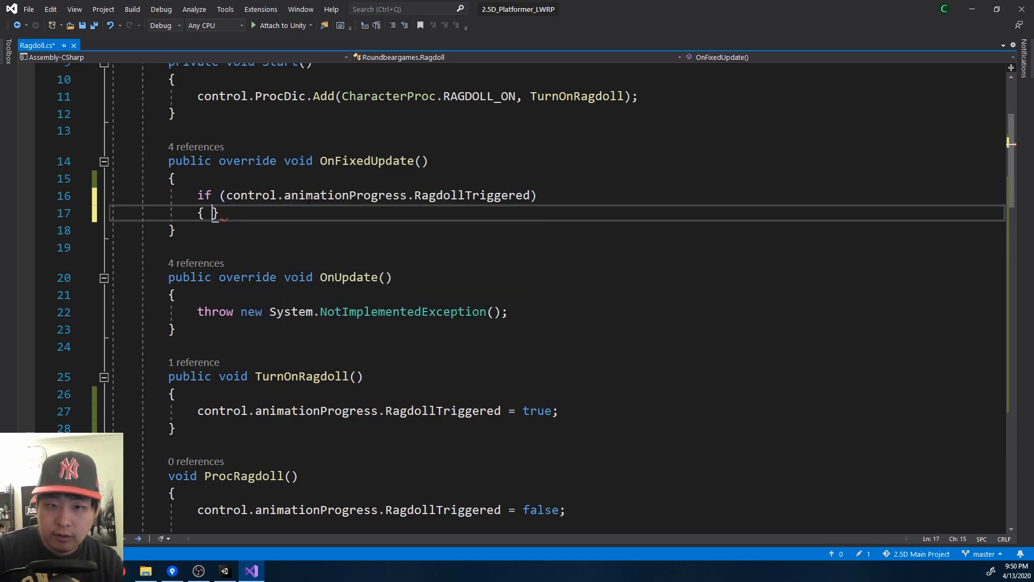
{"action": "type", "text": "ProcRagdoll();"}
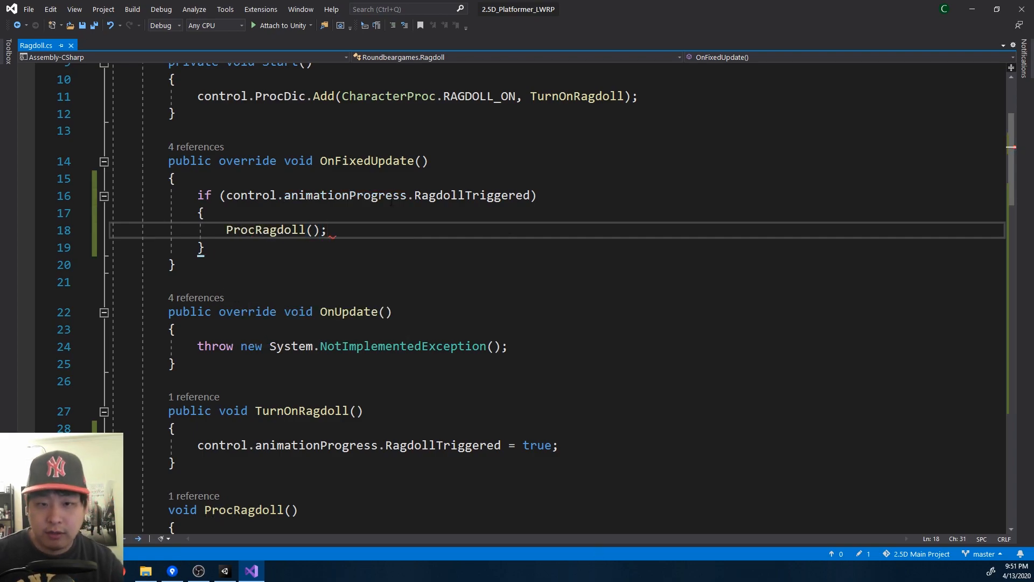
{"action": "scroll", "scroll_direction": "up", "scroll_amount": 3}
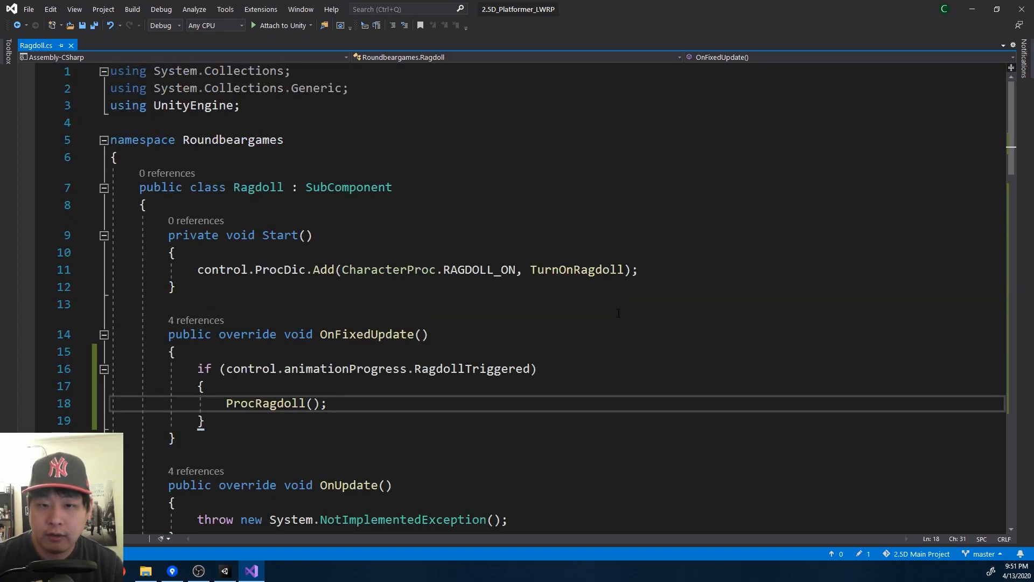
Step: Start control.SubComponentsDic.Add(SubComponents in Start and go to the SubComponents enum definition
{"action": "type", "text": "control.SubComponentsDic."}
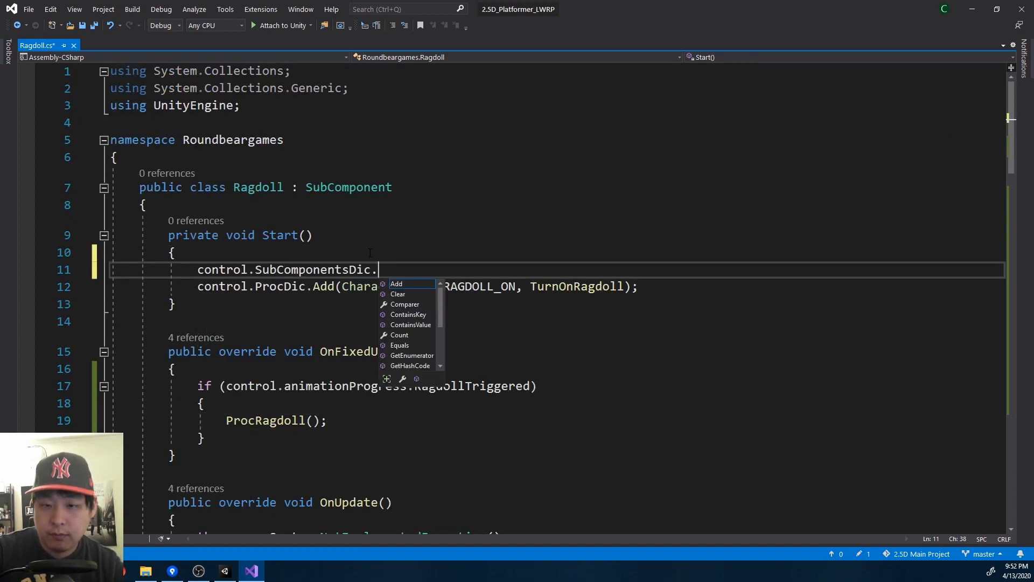
{"action": "type", "text": "Add(SubComponents"}
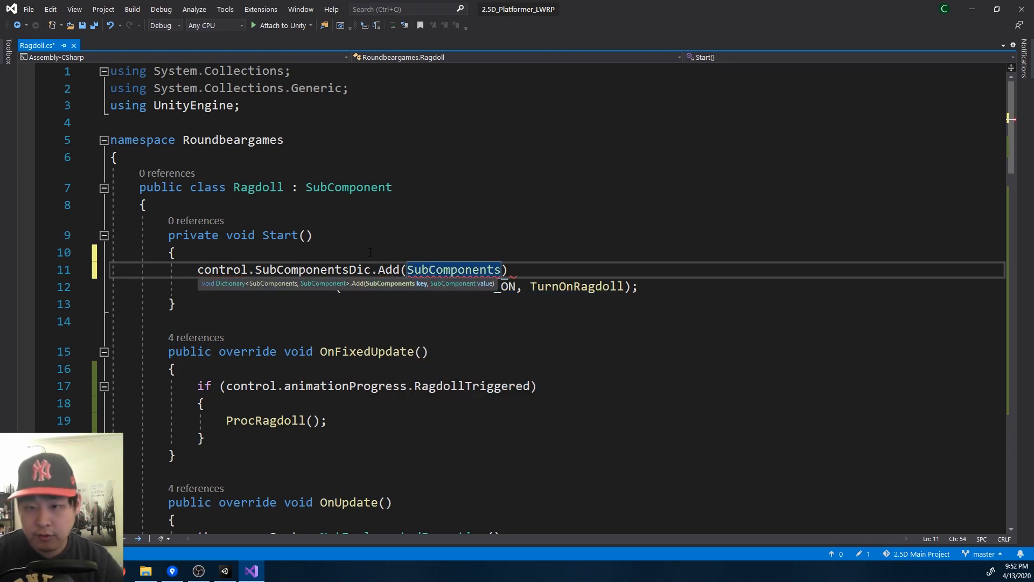
{"action": "left_click", "coordinate": [453, 270]}
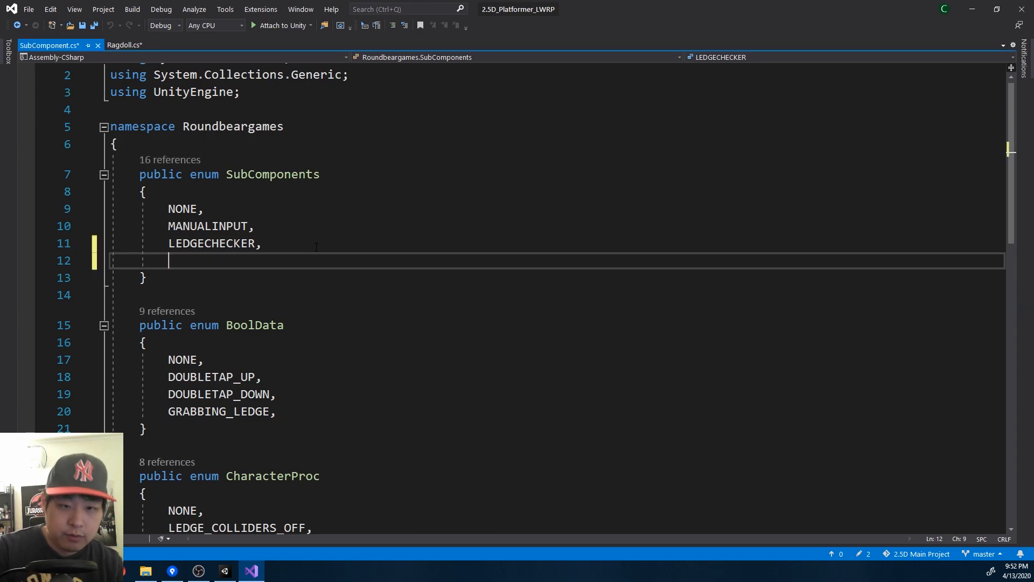
Step: Add a RAGDOLL entry to the SubComponents enum and save it
{"action": "type", "text": "RAGDOLL,"}
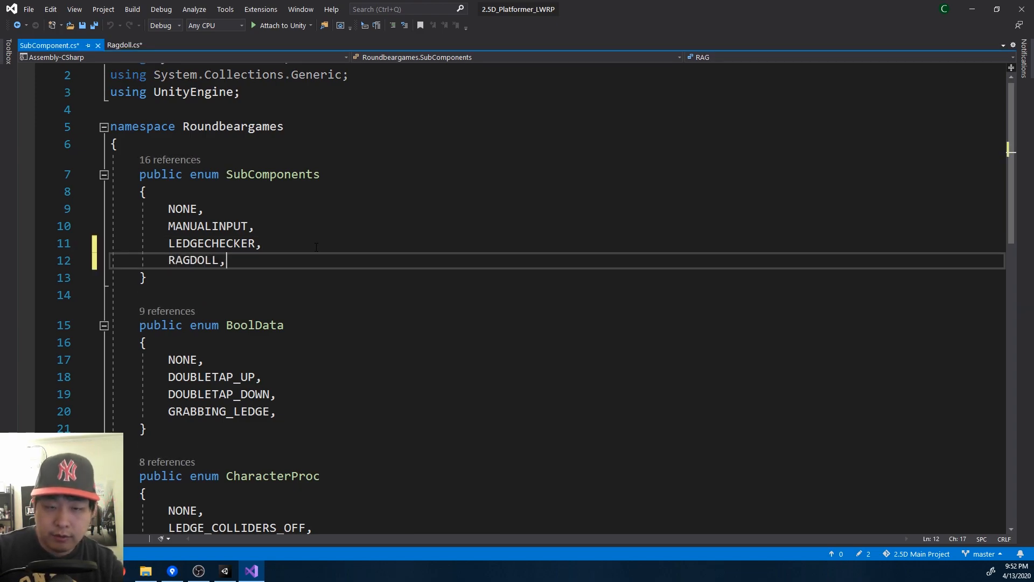
{"action": "key", "text": "ctrl+s"}
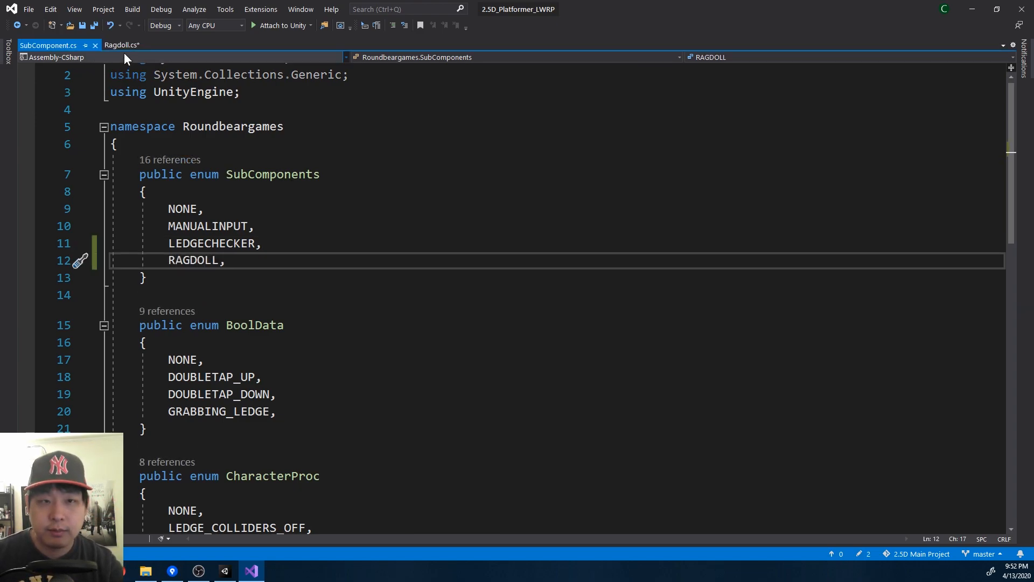
Step: Complete SubComponentsDic.Add(SubComponents.RAGDOLL, this); and head to CharacterControl
{"action": "left_click", "coordinate": [121, 44]}
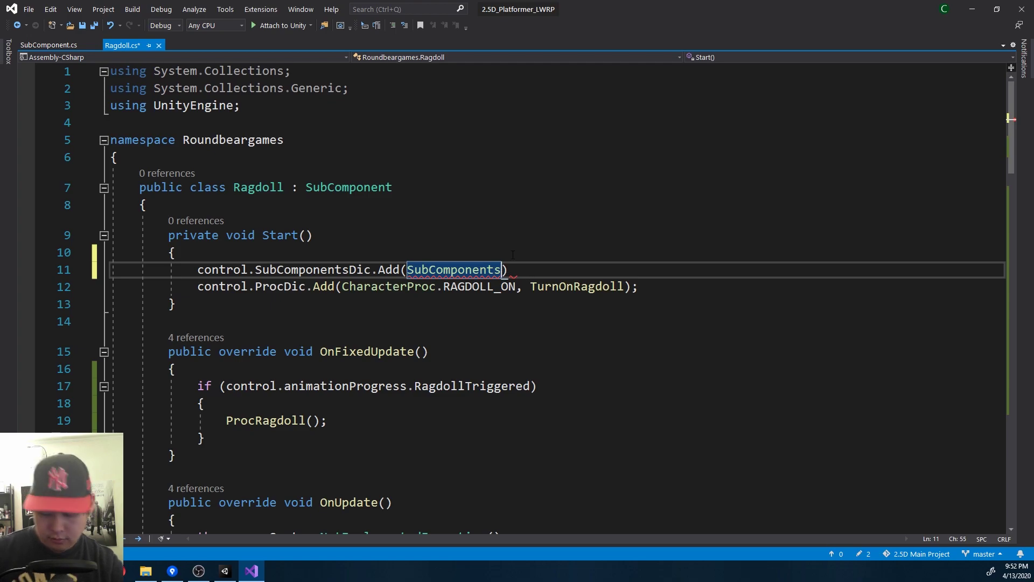
{"action": "type", "text": ".RAGDOLL, t"}
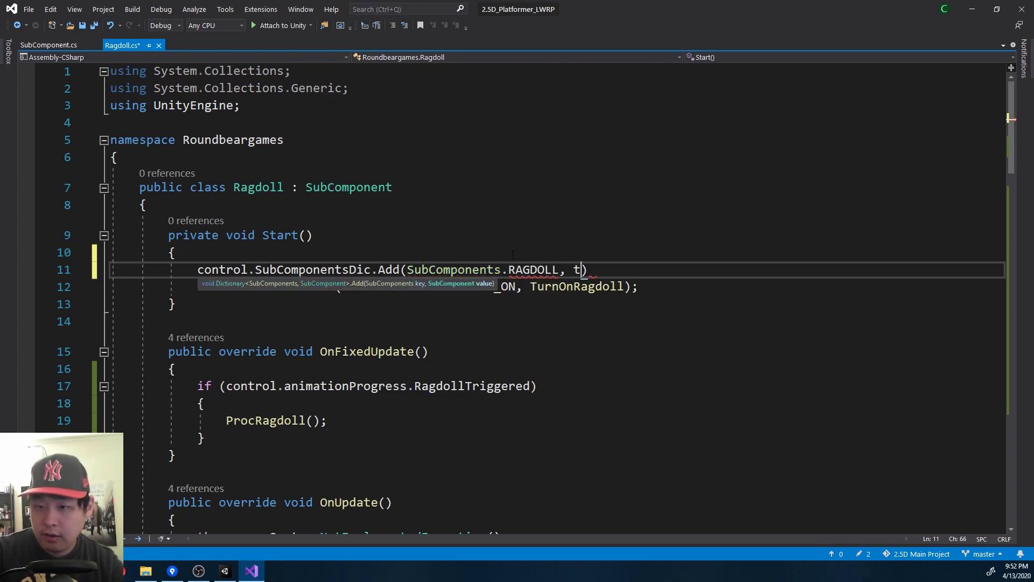
{"action": "type", "text": "his);"}
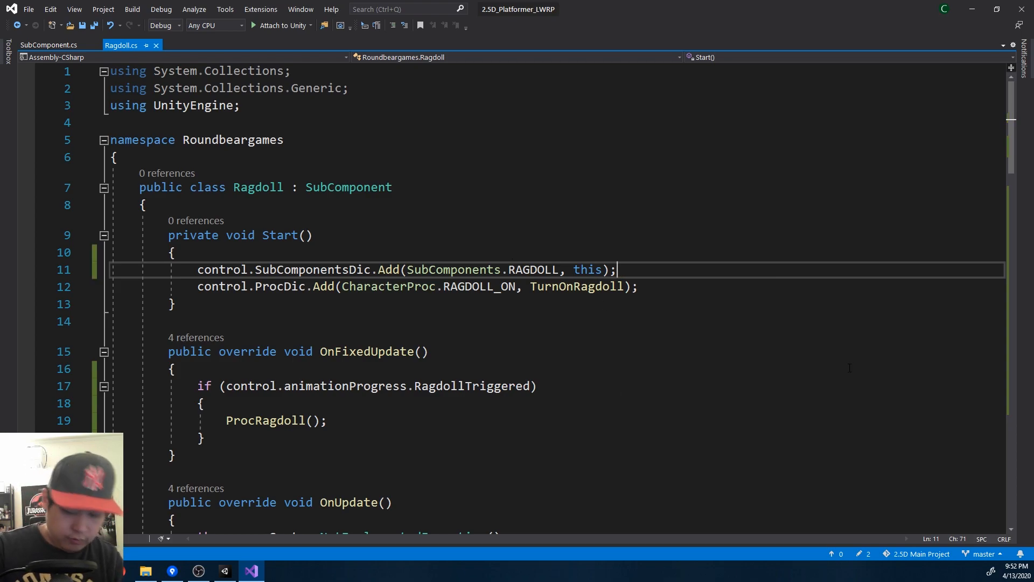
{"action": "type", "text": "charac"}
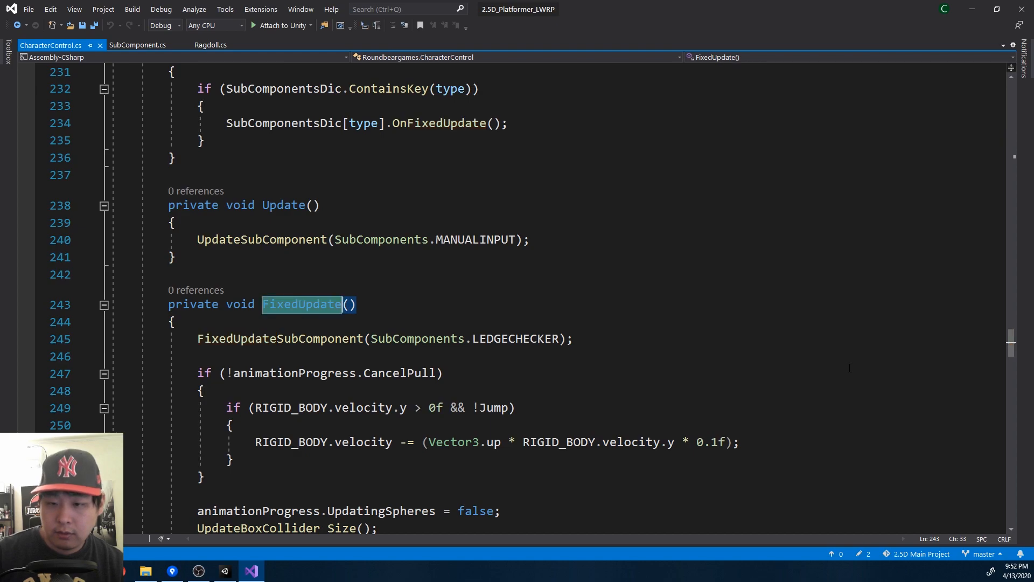
Step: Add FixedUpdateSubComponent(SubComponents.RAGDOLL); to FixedUpdate, then return to Unity
{"action": "type", "text": "Fix"}
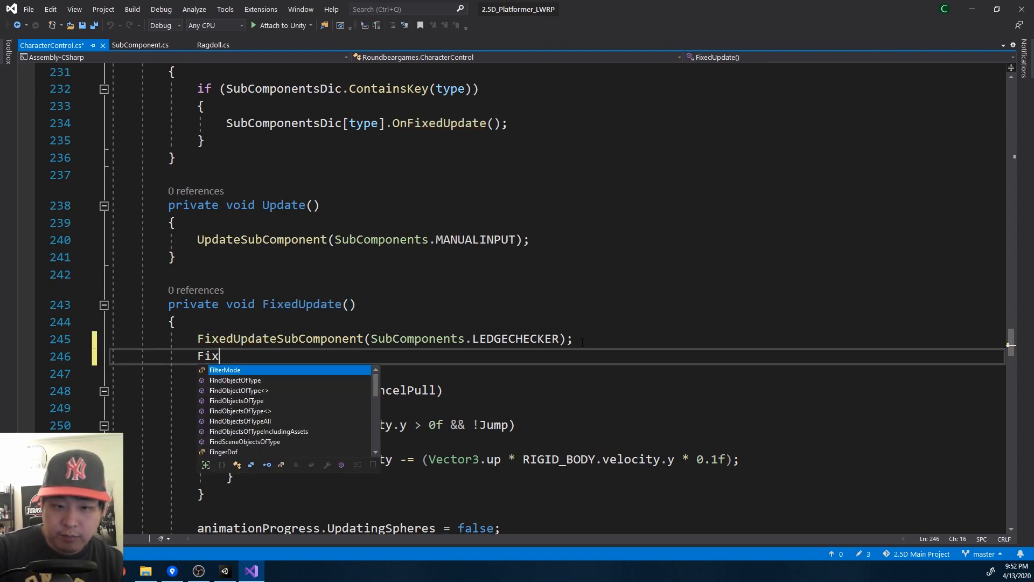
{"action": "type", "text": "edUpdateSubComponent(SubComponents.RAGDOLL);"}
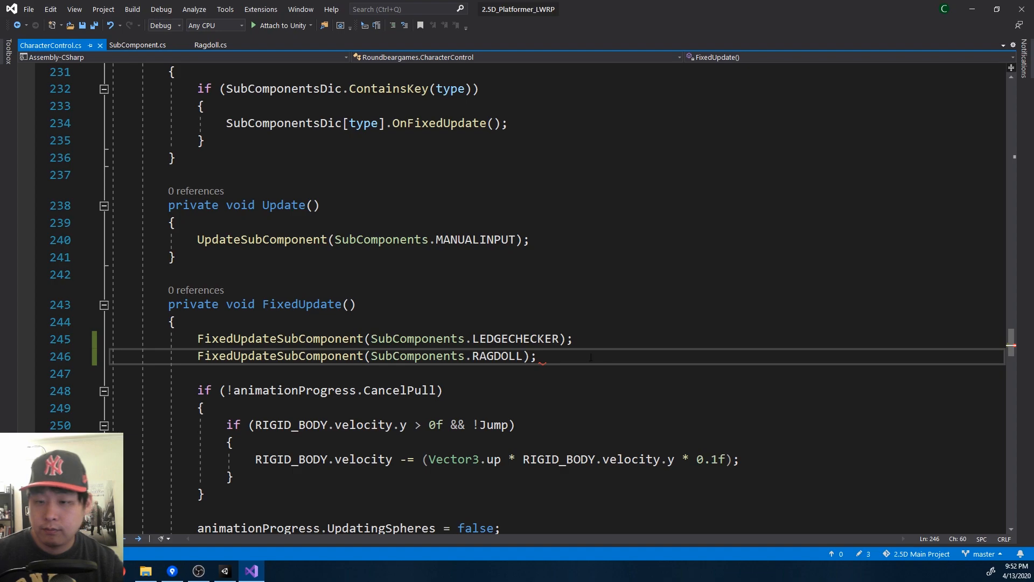
{"action": "left_click", "coordinate": [224, 571]}
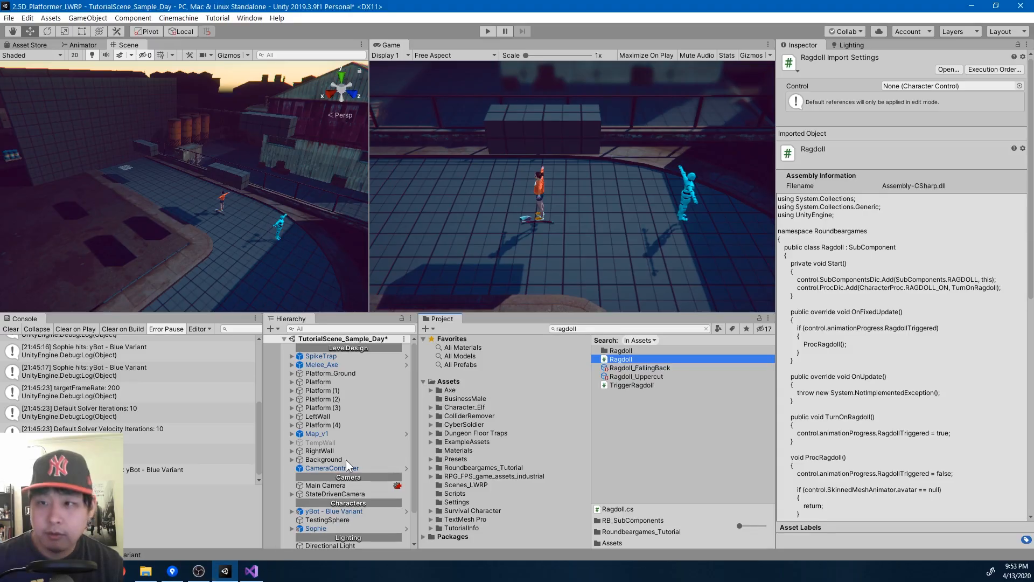
Step: Let Unity reload the scripts and come back to Ragdoll.cs in Visual Studio
{"action": "left_click", "coordinate": [487, 31]}
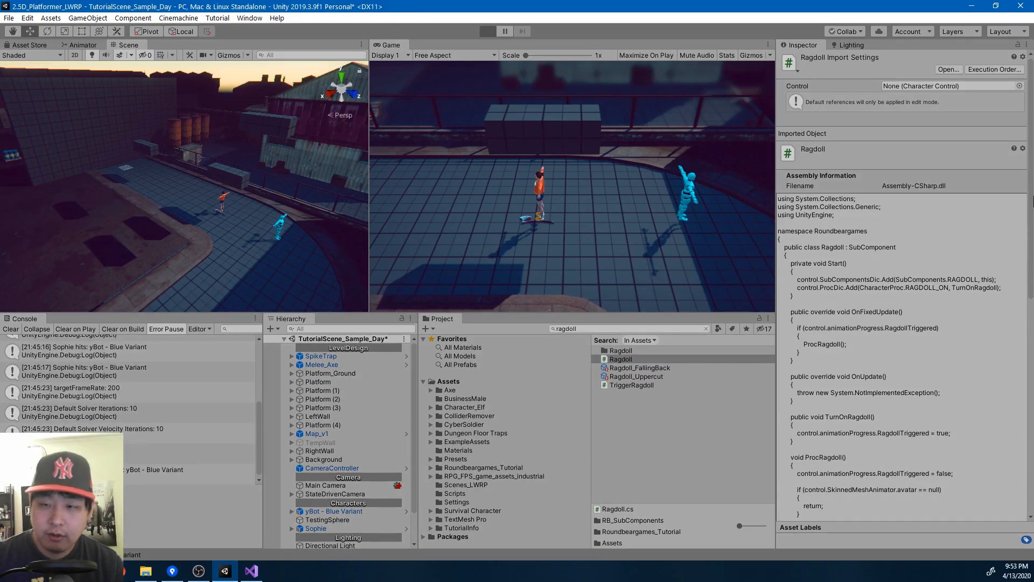
{"action": "left_click", "coordinate": [487, 32]}
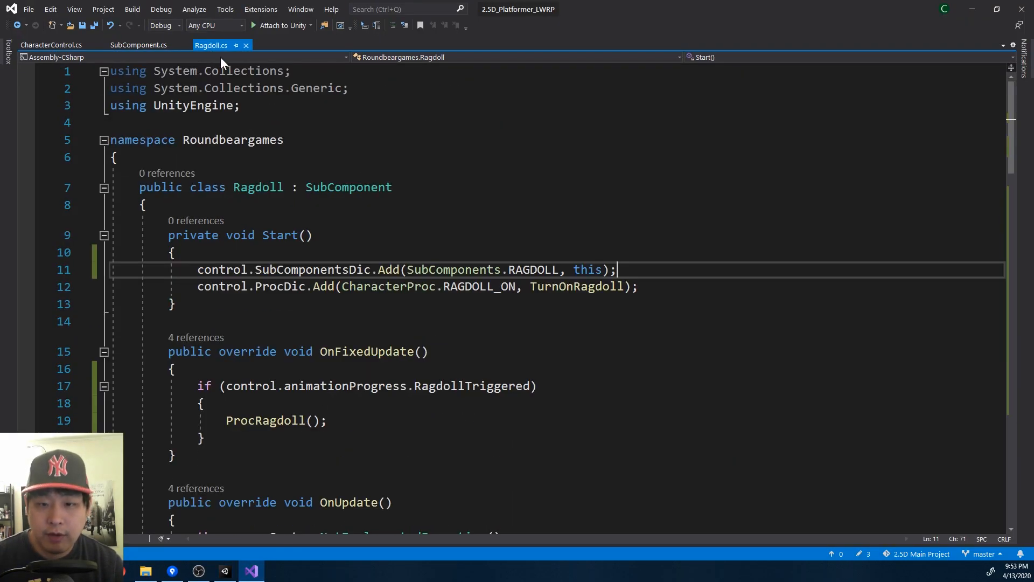
Step: Save each body part's world position and rotation instead of localPosition and localRotation
{"action": "scroll", "scroll_direction": "down", "scroll_amount": 3}
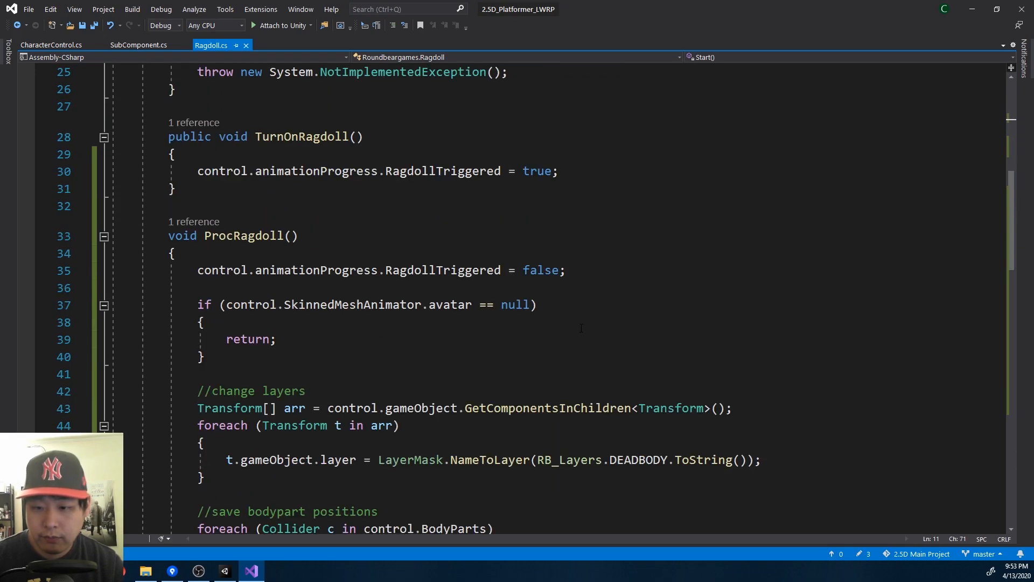
{"action": "scroll", "scroll_direction": "down", "scroll_amount": 3}
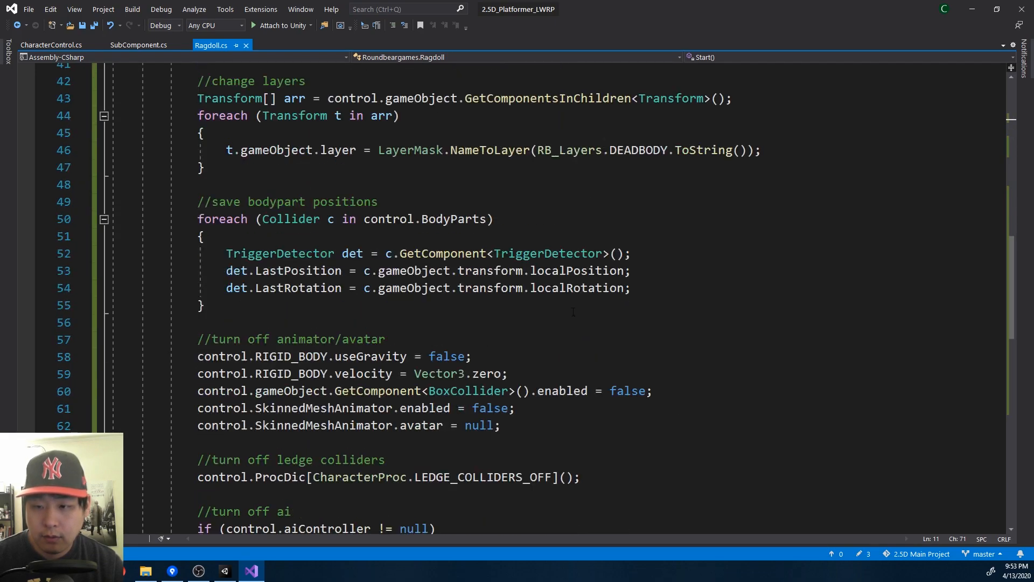
{"action": "double_click", "coordinate": [577, 271]}
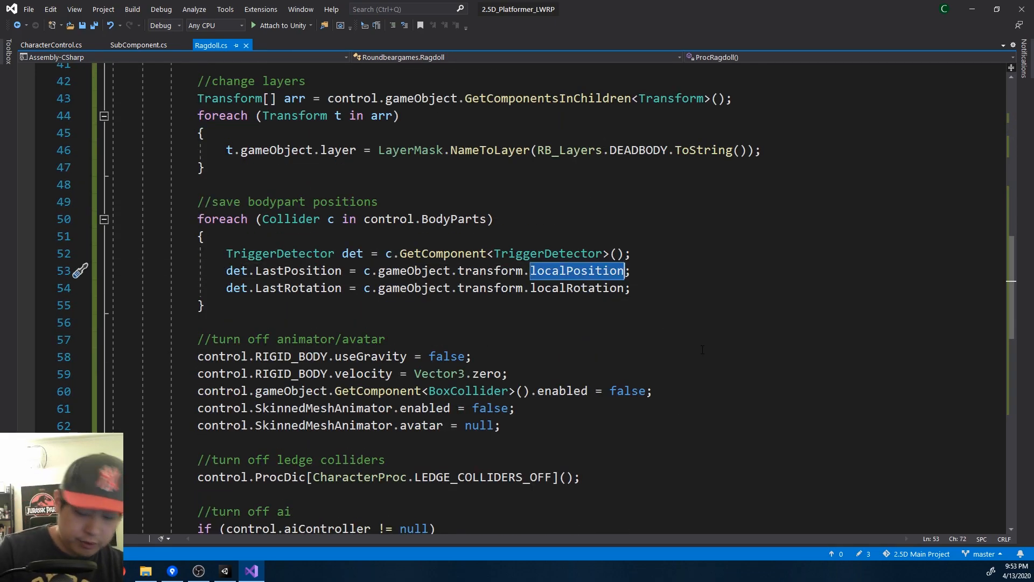
{"action": "type", "text": "position"}
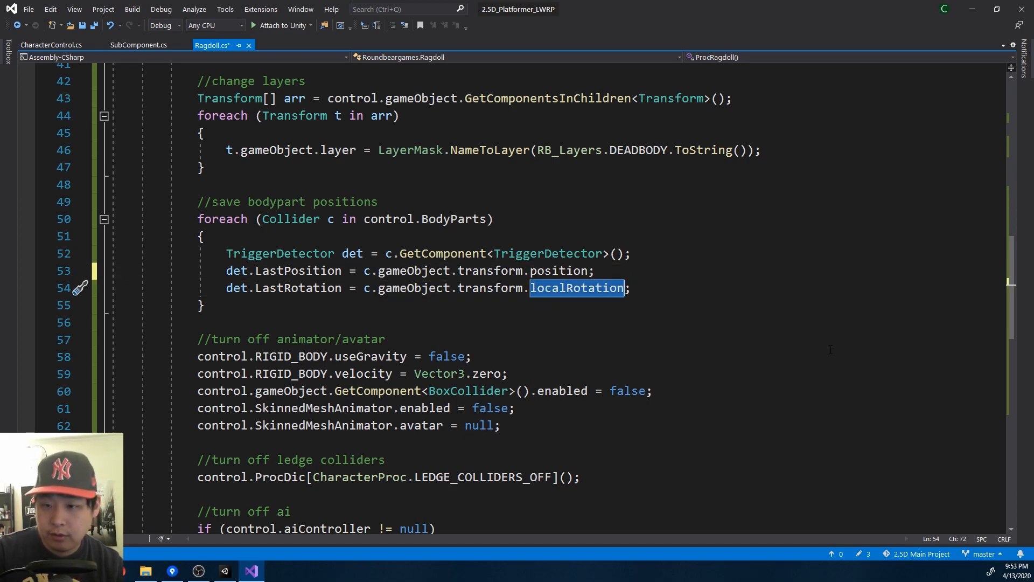
{"action": "type", "text": "rotation"}
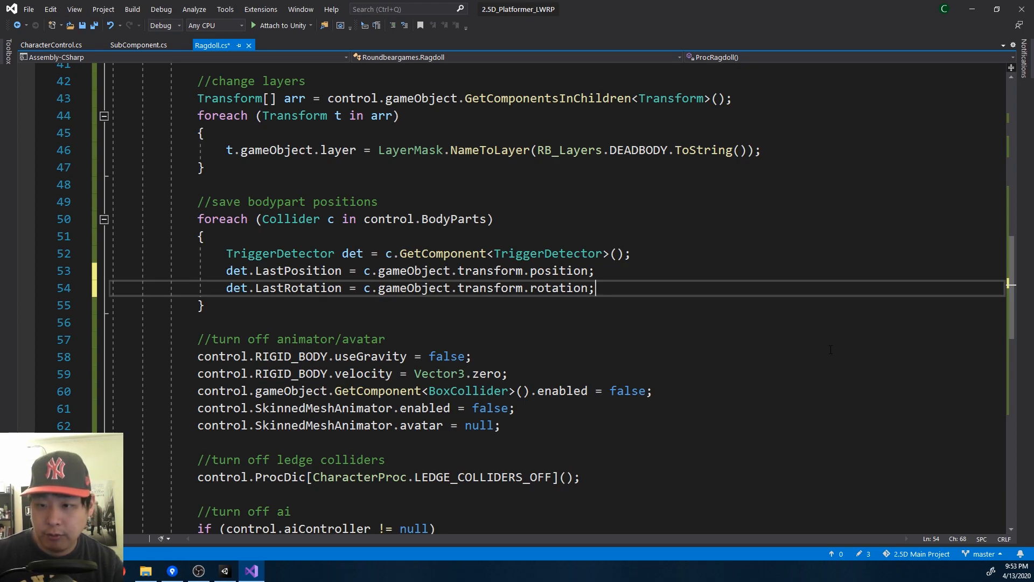
{"action": "scroll", "scroll_direction": "down", "scroll_amount": 3}
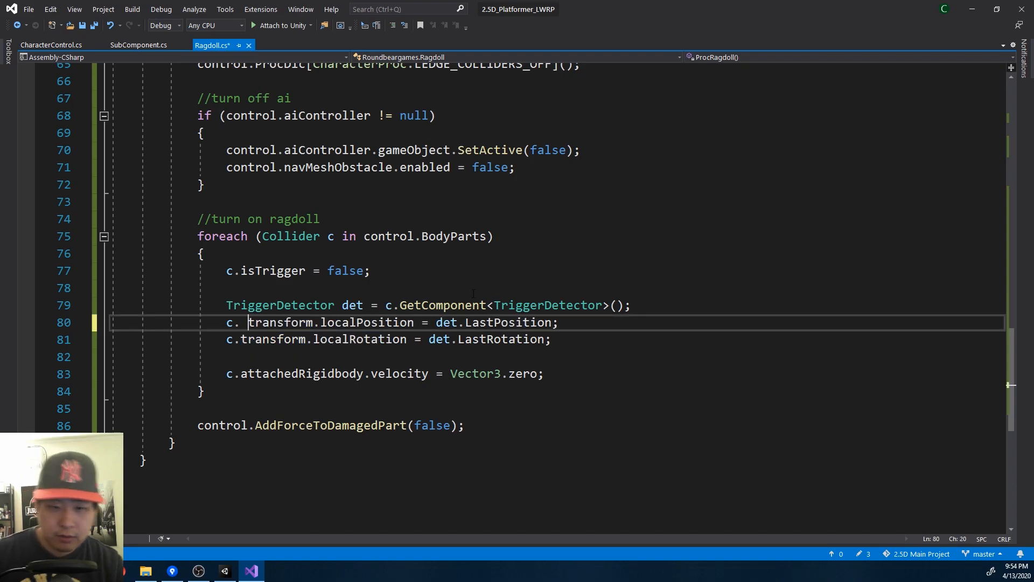
Step: Replace the localPosition/localRotation assignments with c.attachedRigidbody.MovePosition and MoveRotation calls
{"action": "type", "text": "attachedRigidbody."}
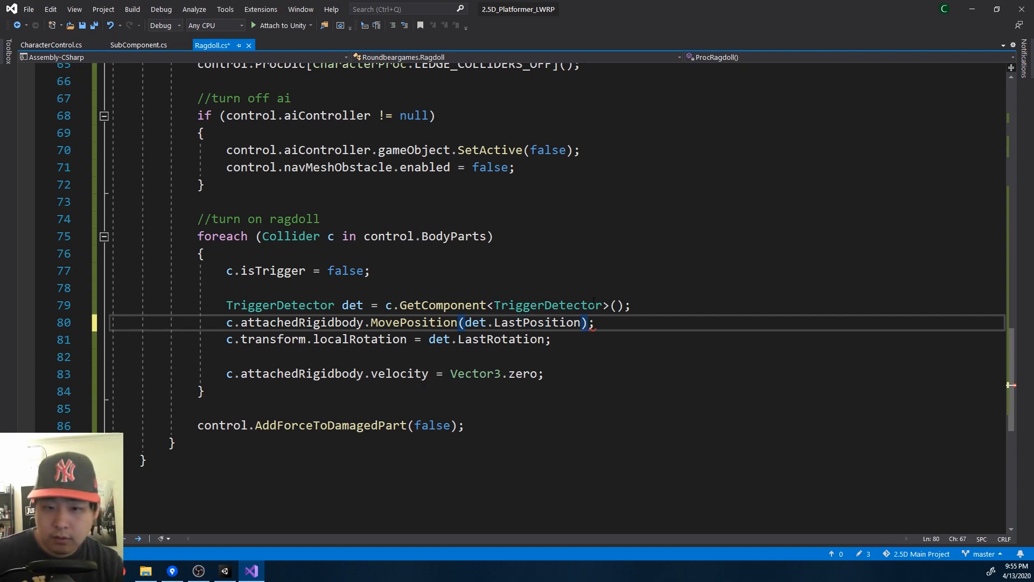
{"action": "type", "text": "attachedRigidbody"}
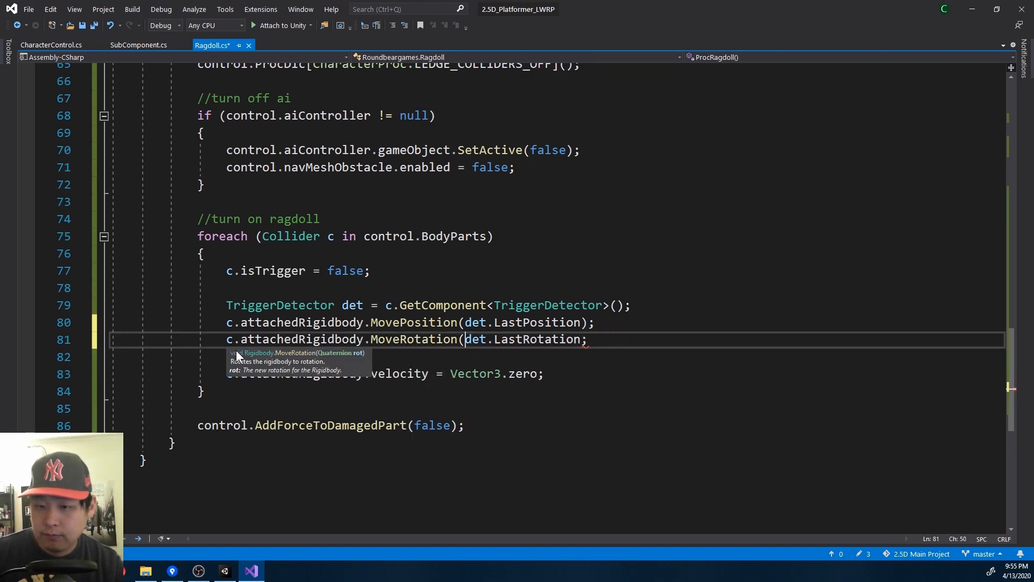
{"action": "double_click", "coordinate": [537, 339]}
{"action": "type", "text": ")"}
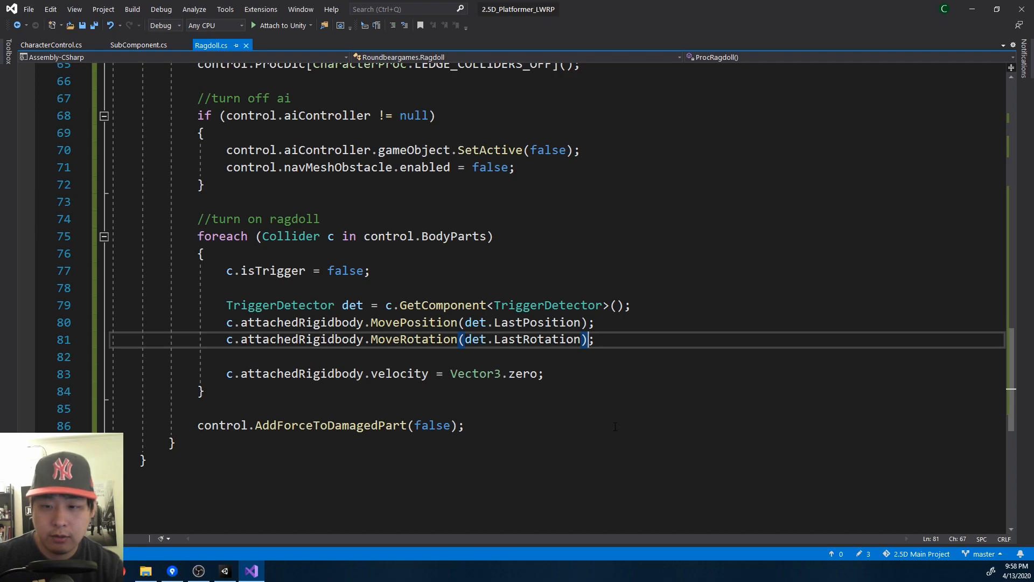
Step: Play the Unity scene to verify the ragdoll restore, then return to Visual Studio
{"action": "left_click", "coordinate": [224, 570]}
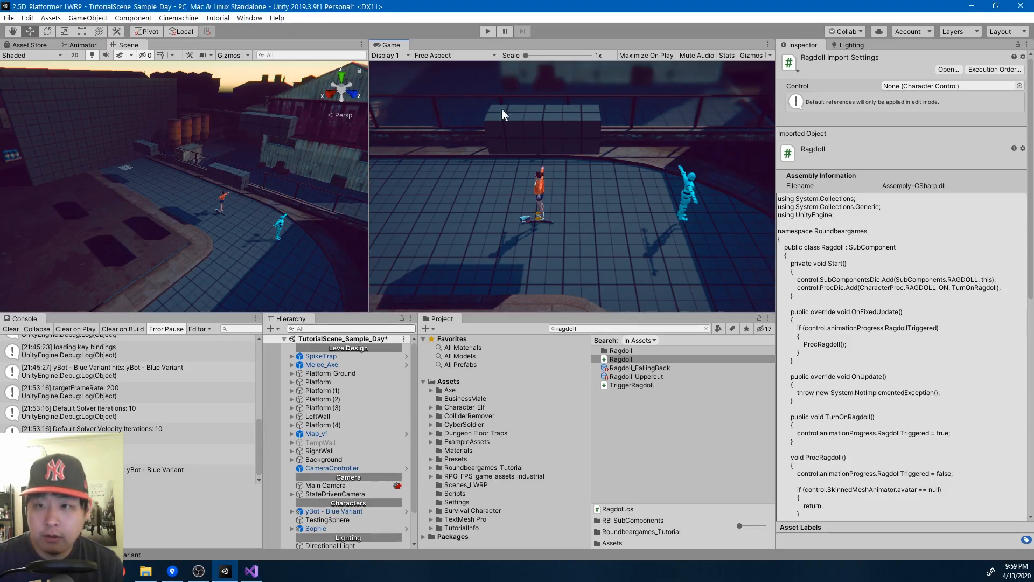
{"action": "left_click", "coordinate": [487, 32]}
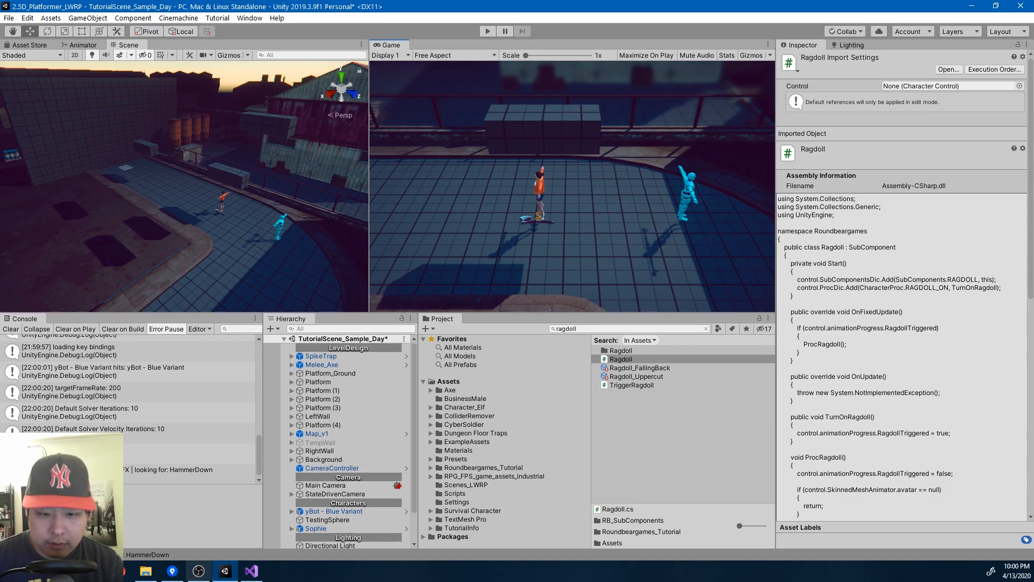
{"action": "left_click", "coordinate": [250, 571]}
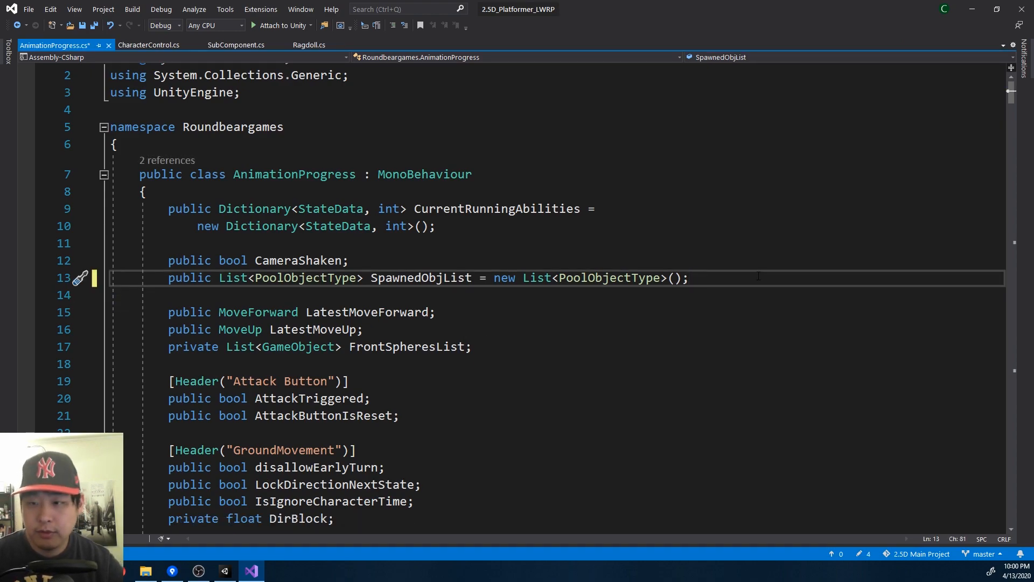
Step: Add 'bool RagdollTriggered = false;' to Ragdoll.cs and drop the control.animationProgress prefixes
{"action": "left_click", "coordinate": [307, 45]}
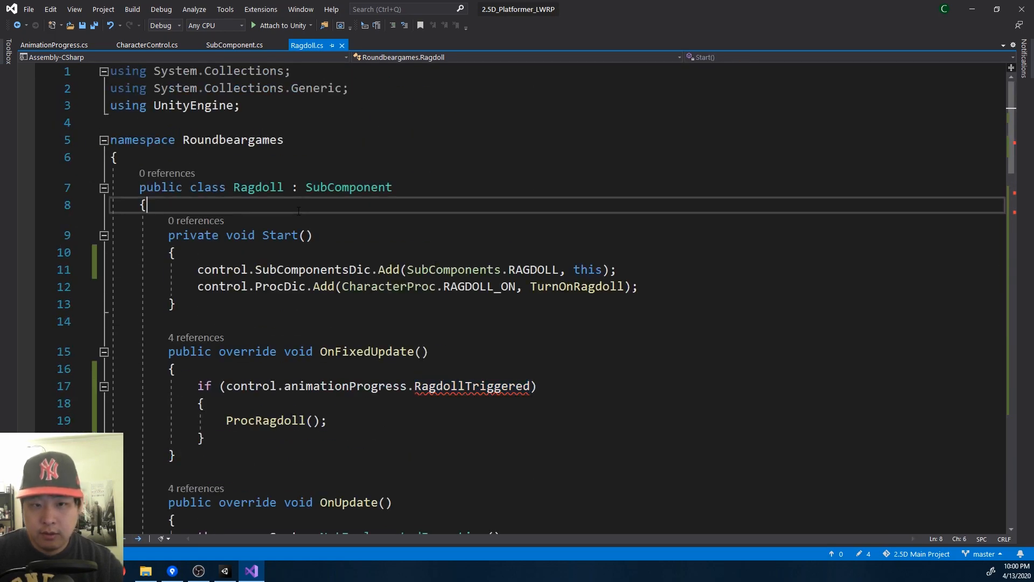
{"action": "type", "text": "R"}
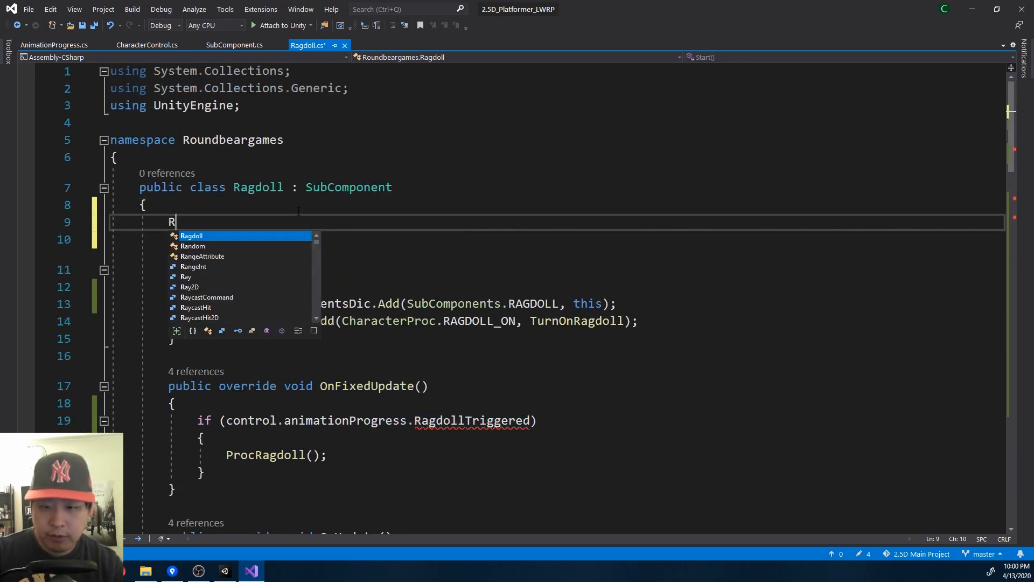
{"action": "type", "text": "bool Ragdol"}
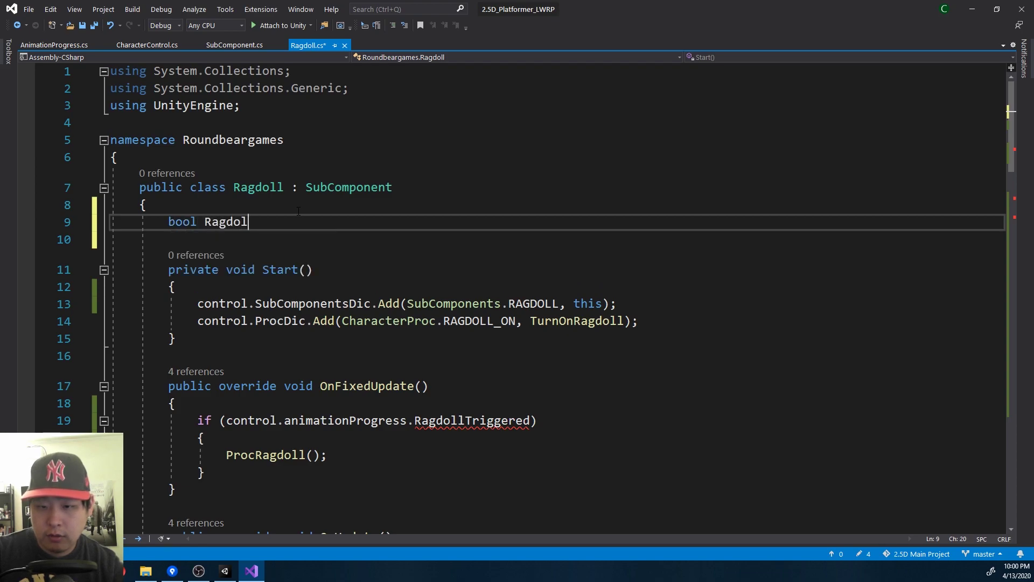
{"action": "type", "text": "lTriggered"}
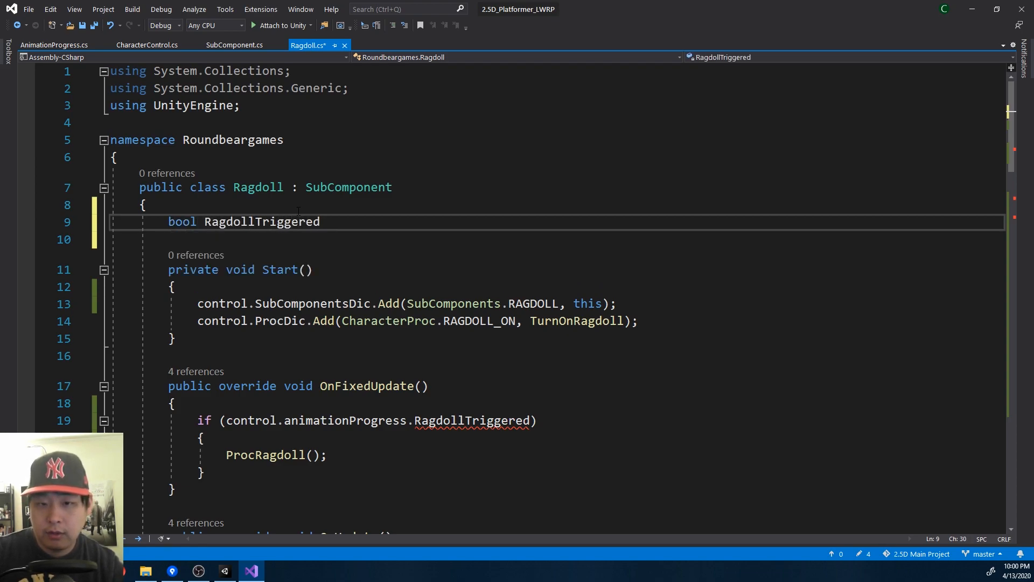
{"action": "type", "text": "= false;"}
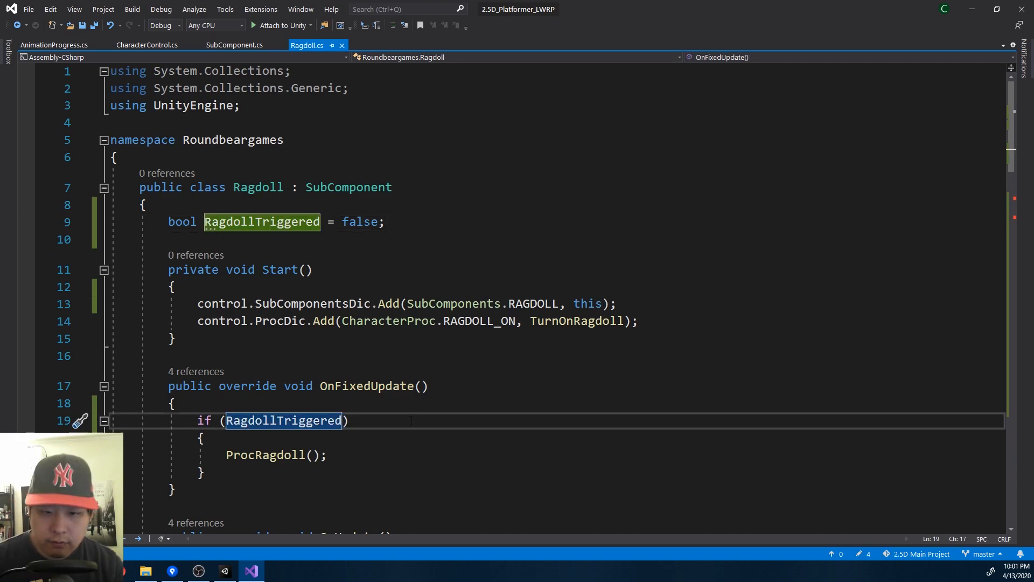
{"action": "scroll", "scroll_direction": "down", "scroll_amount": 3}
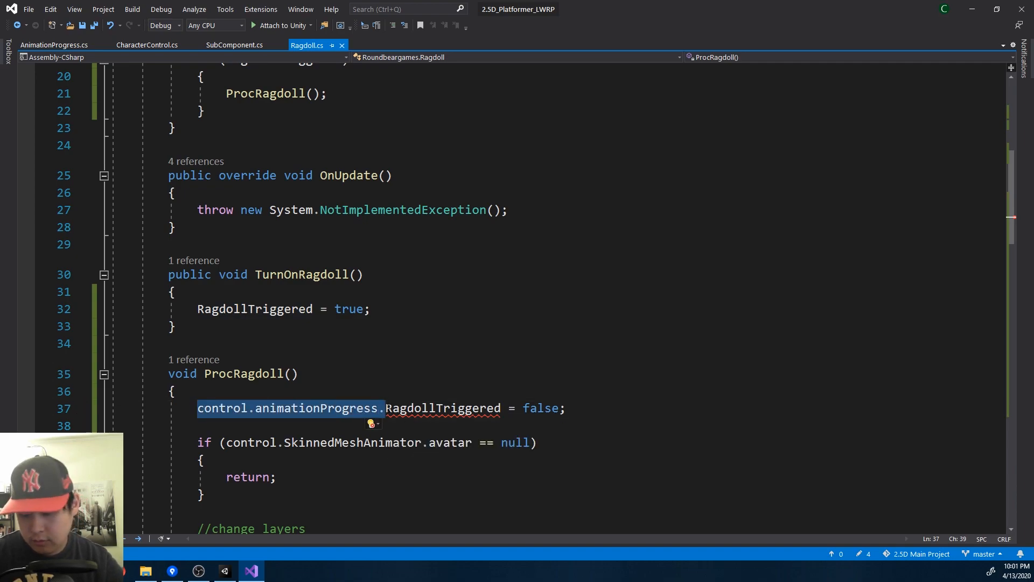
{"action": "scroll", "scroll_direction": "down", "scroll_amount": 3}
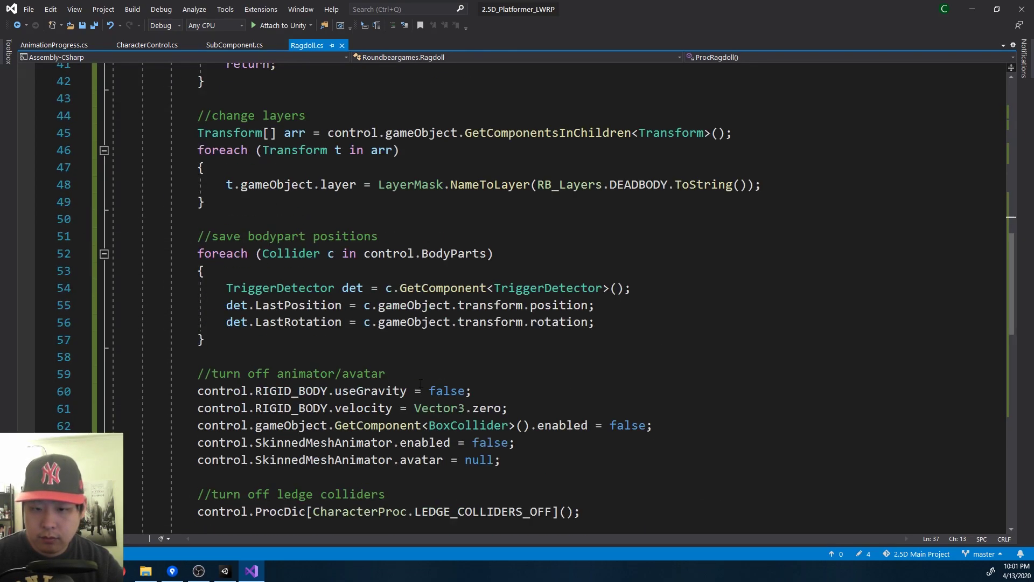
{"action": "scroll", "scroll_direction": "down", "scroll_amount": 3}
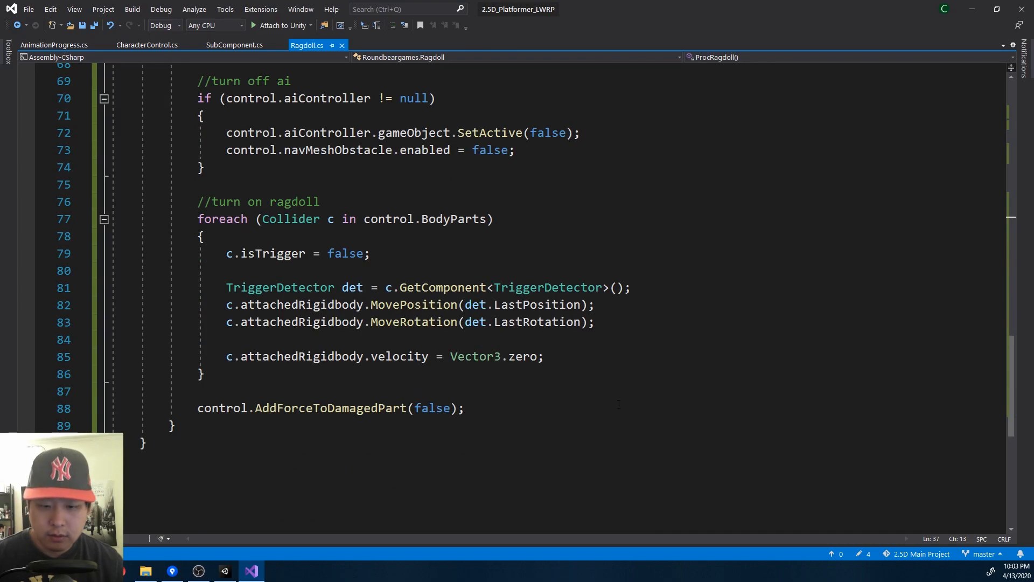
Step: Play the scene in Unity to test the local RagdollTriggered flag
{"action": "left_click", "coordinate": [226, 571]}
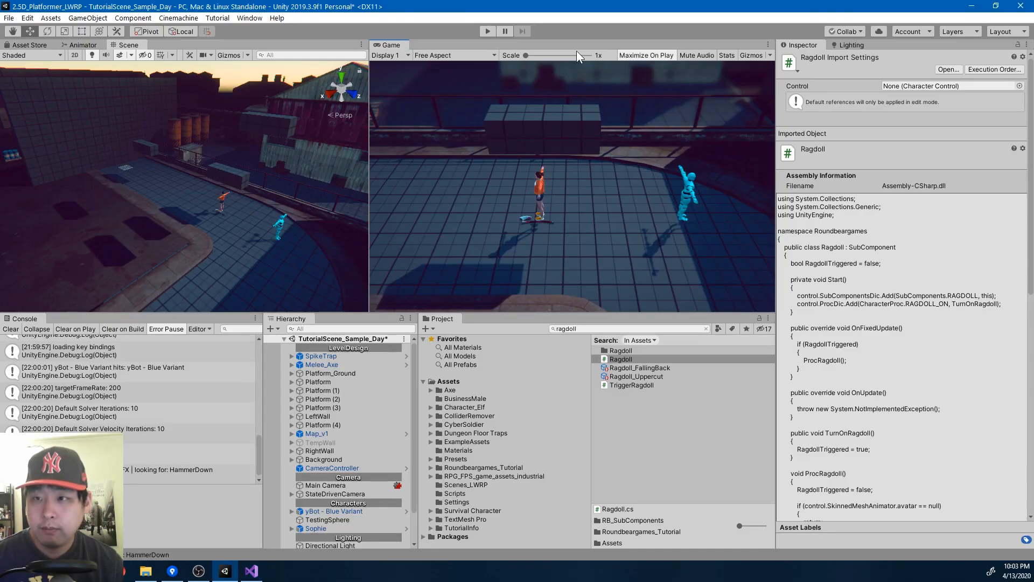
{"action": "left_click", "coordinate": [487, 31]}
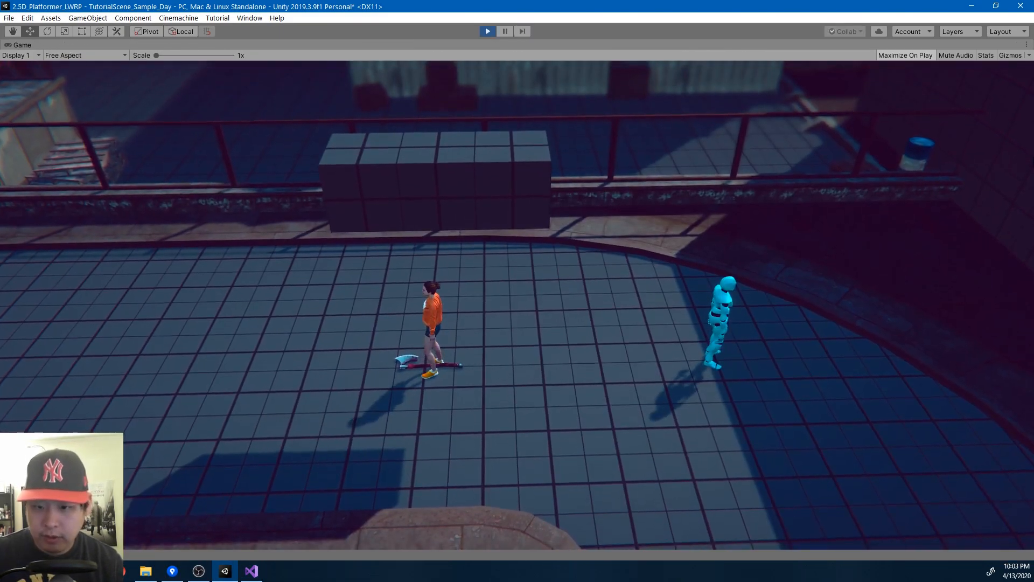